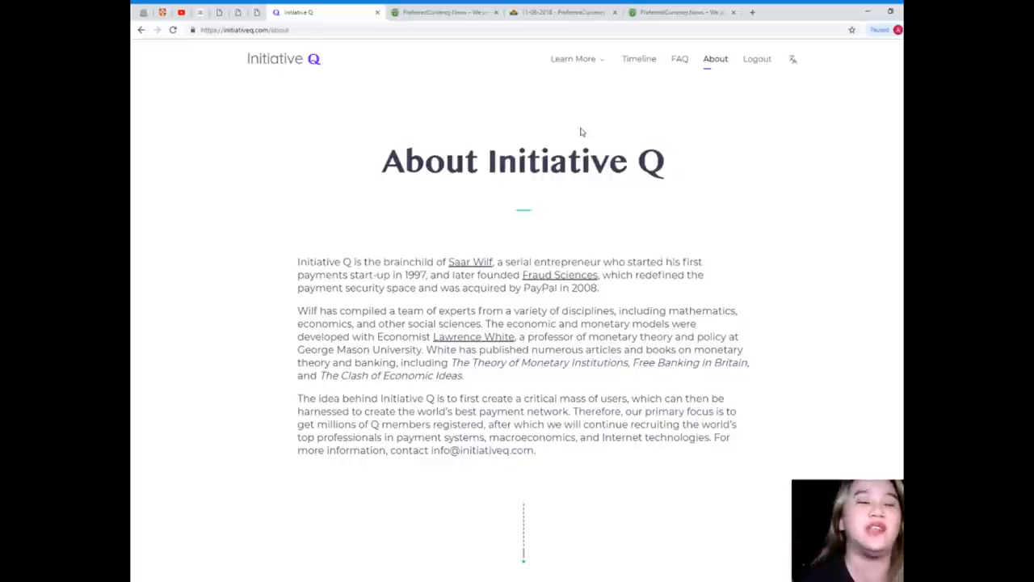
Go to The Q Payment Network page from the Learn More navigation menu.
{"action": "scroll", "scroll_direction": "down", "scroll_amount": 3}
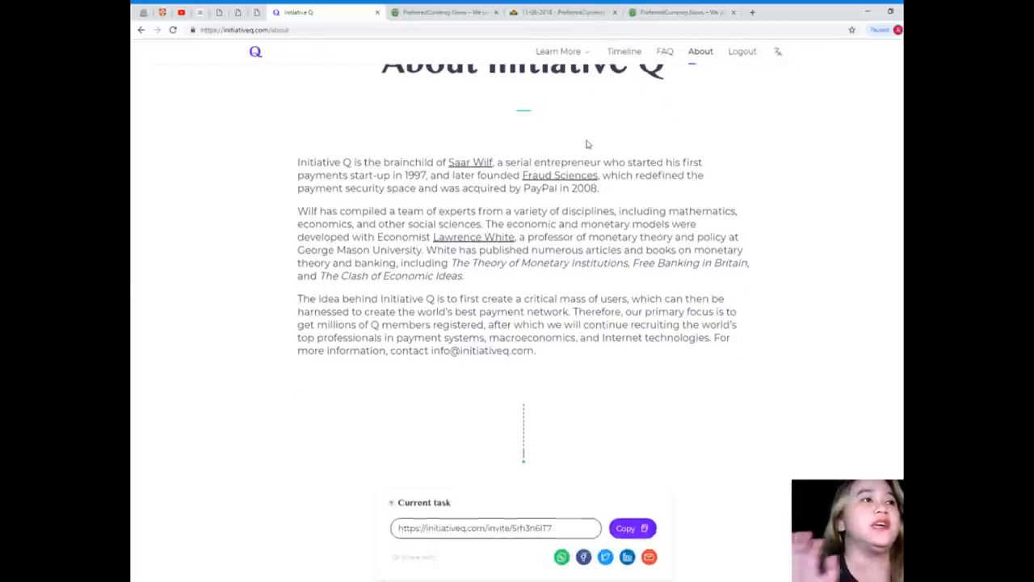
{"action": "mouse_move", "coordinate": [581, 162]}
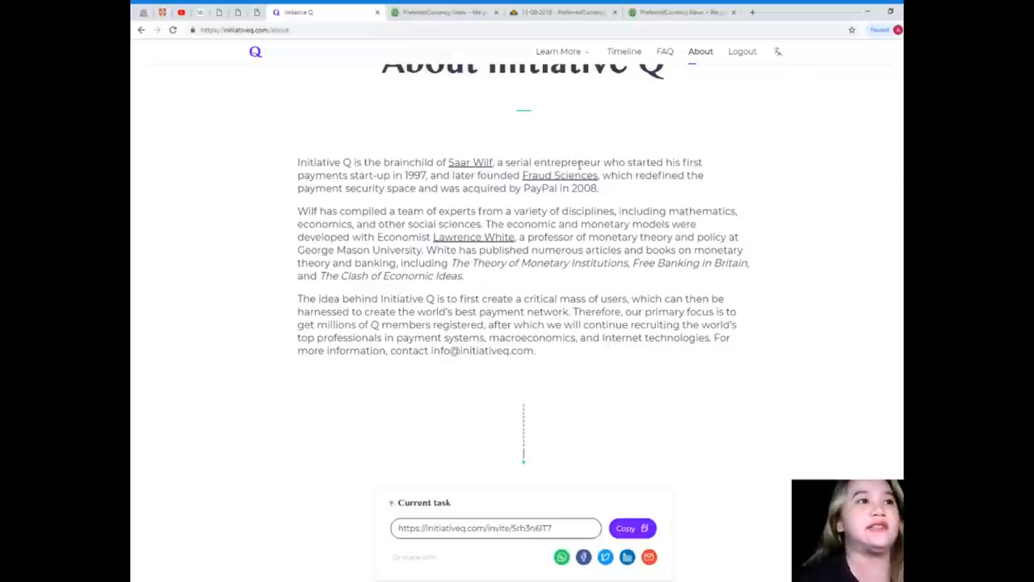
{"action": "mouse_move", "coordinate": [772, 327]}
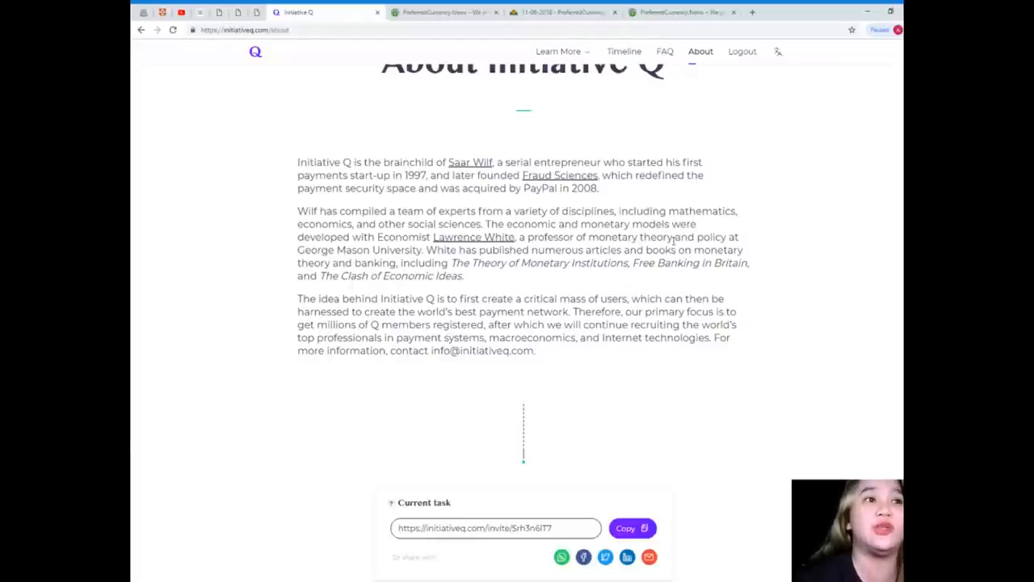
{"action": "mouse_move", "coordinate": [423, 267]}
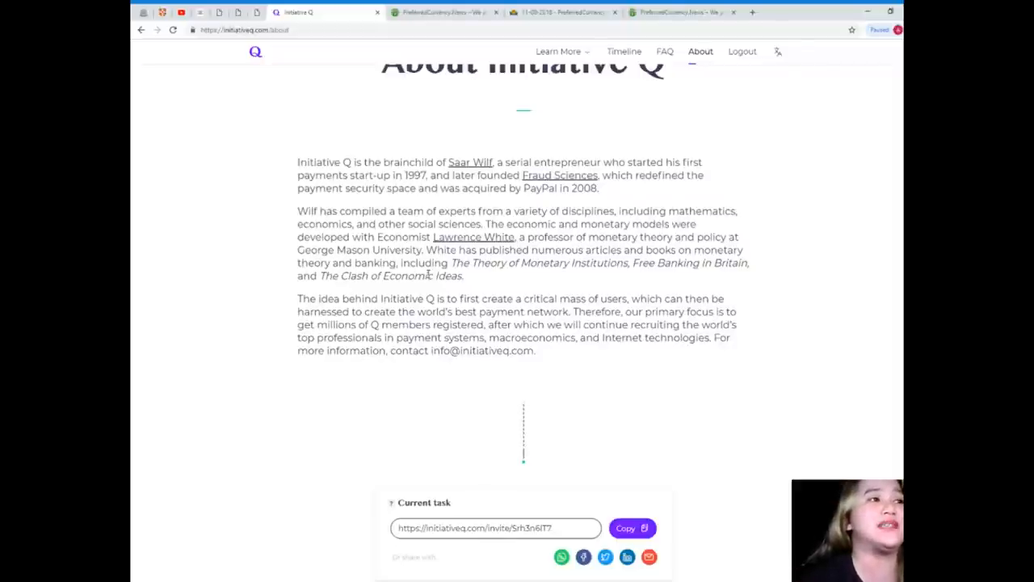
{"action": "mouse_move", "coordinate": [527, 312]}
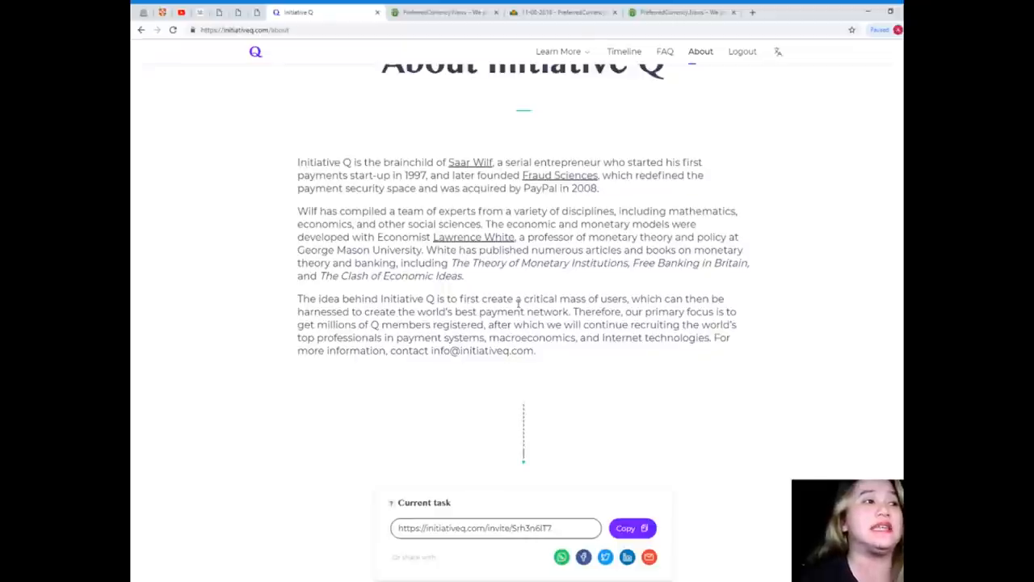
{"action": "scroll", "scroll_direction": "down", "scroll_amount": 3}
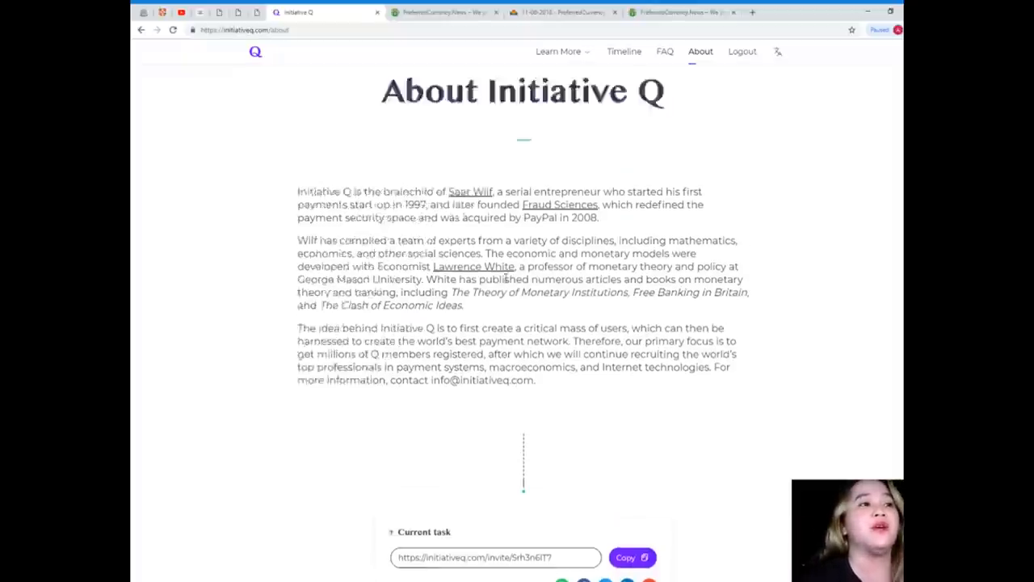
{"action": "left_click", "coordinate": [563, 58]}
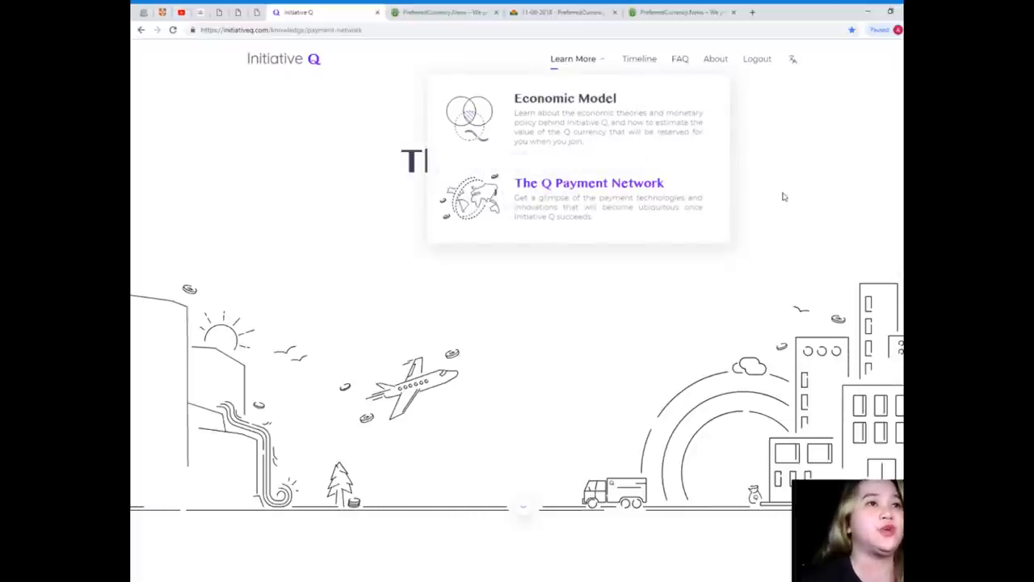
Bring the payment model introduction and start of Ease of use into view.
{"action": "scroll", "scroll_direction": "down", "scroll_amount": 3}
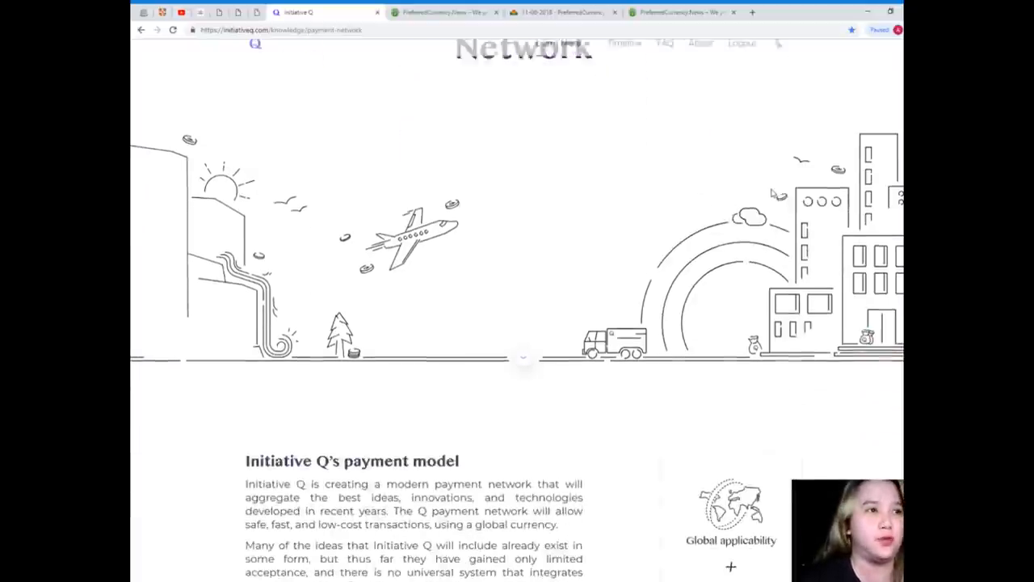
{"action": "scroll", "scroll_direction": "down", "scroll_amount": 3}
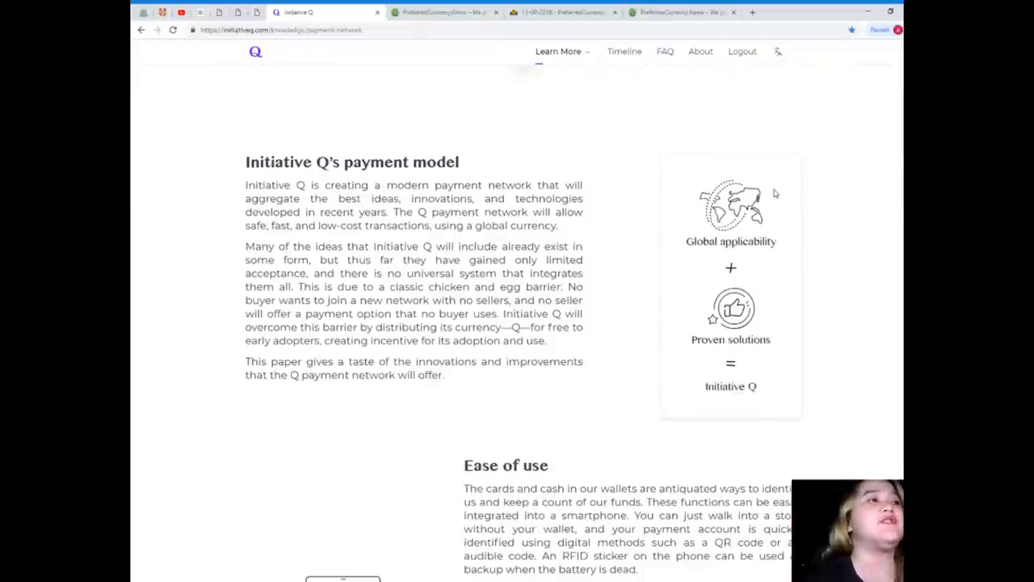
{"action": "scroll", "scroll_direction": "down", "scroll_amount": 3}
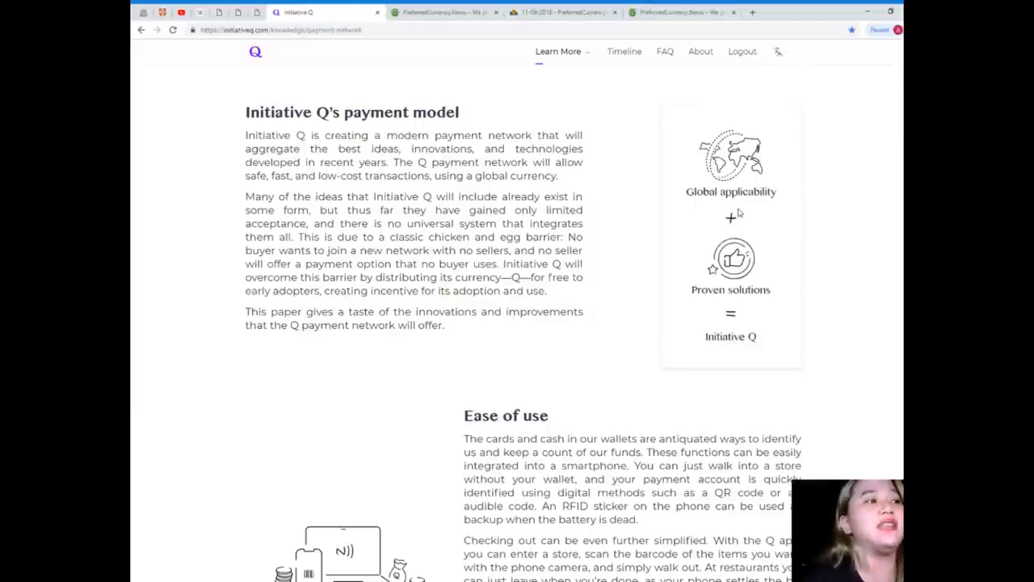
Read down through the Ease of use section until the Fraud prevention heading appears.
{"action": "scroll", "scroll_direction": "down", "scroll_amount": 3}
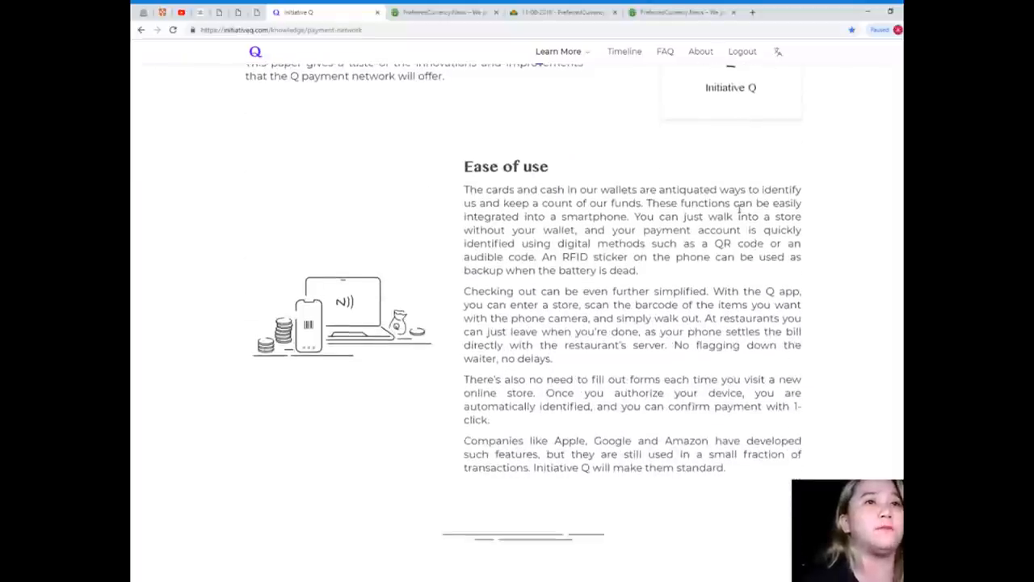
{"action": "scroll", "scroll_direction": "down", "scroll_amount": 3}
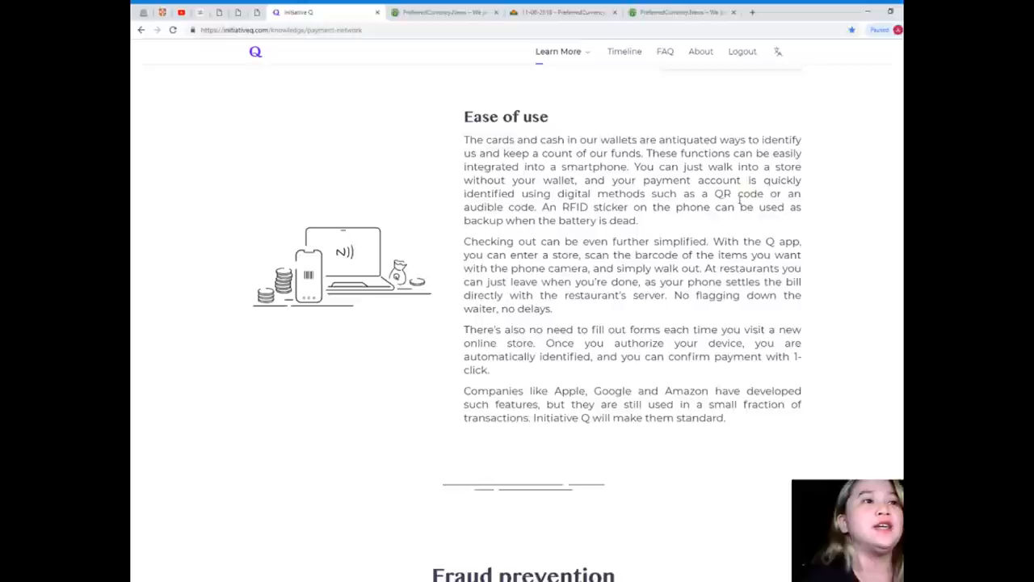
{"action": "scroll", "scroll_direction": "down", "scroll_amount": 3}
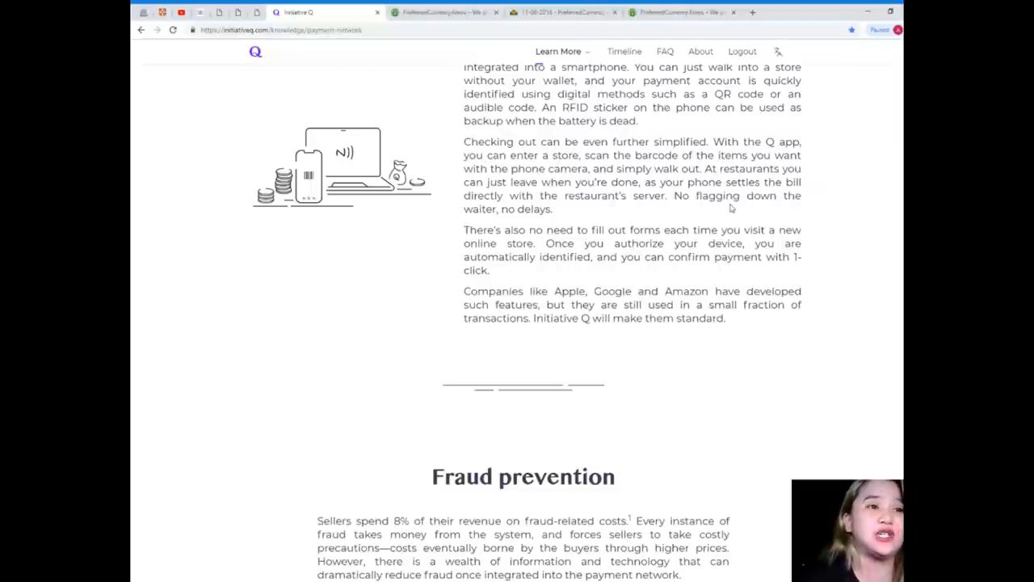
{"action": "mouse_move", "coordinate": [711, 217]}
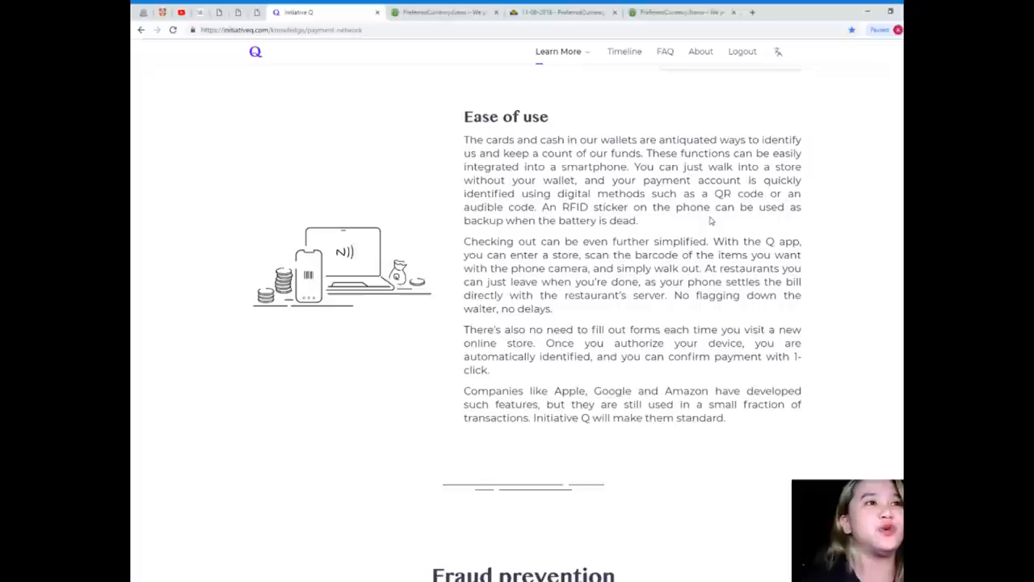
{"action": "scroll", "scroll_direction": "down", "scroll_amount": 3}
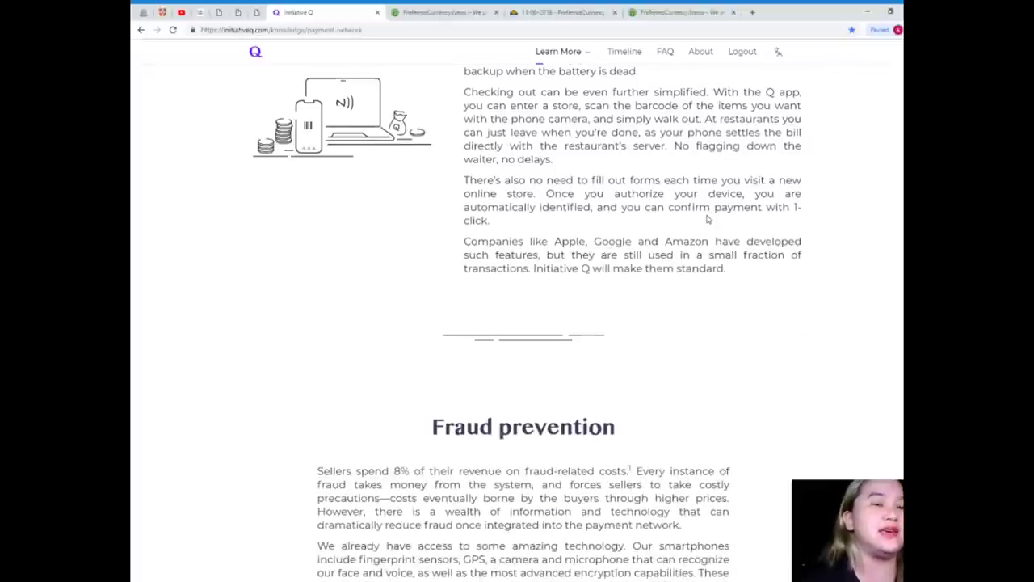
{"action": "scroll", "scroll_direction": "down", "scroll_amount": 3}
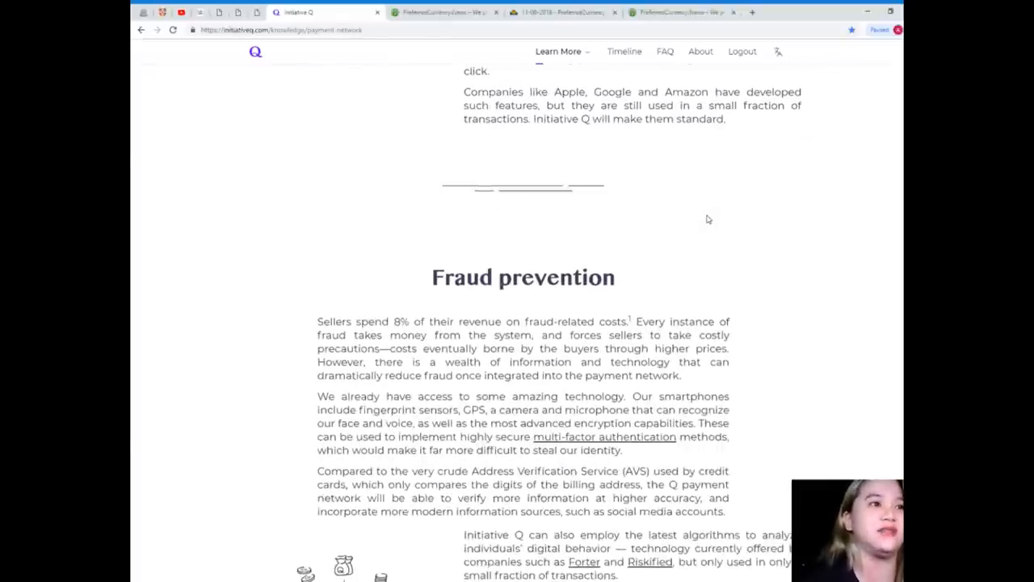
Read through Fraud prevention until Promoting proper business practices comes up.
{"action": "scroll", "scroll_direction": "down", "scroll_amount": 3}
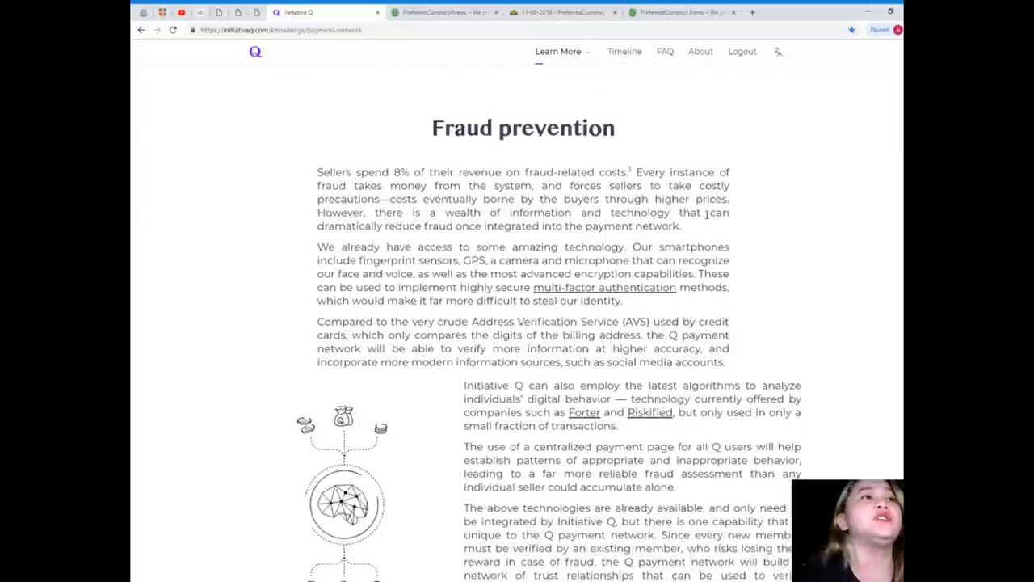
{"action": "scroll", "scroll_direction": "down", "scroll_amount": 3}
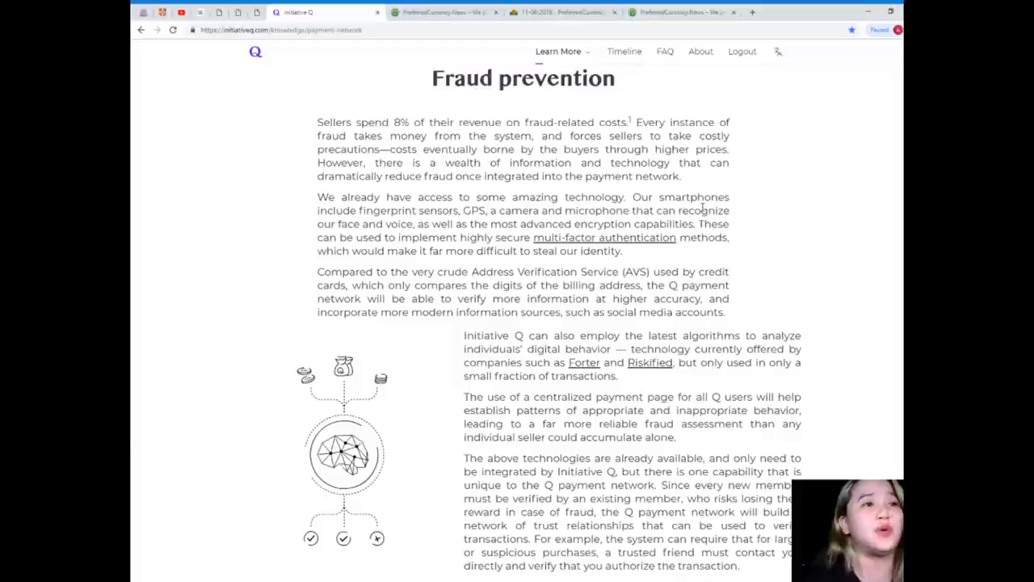
{"action": "scroll", "scroll_direction": "down", "scroll_amount": 3}
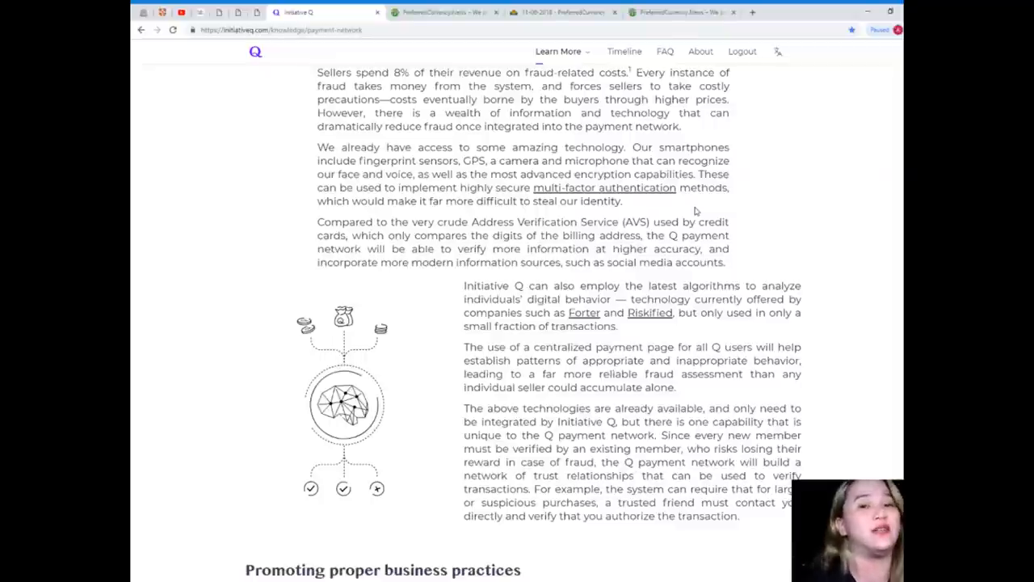
{"action": "scroll", "scroll_direction": "down", "scroll_amount": 3}
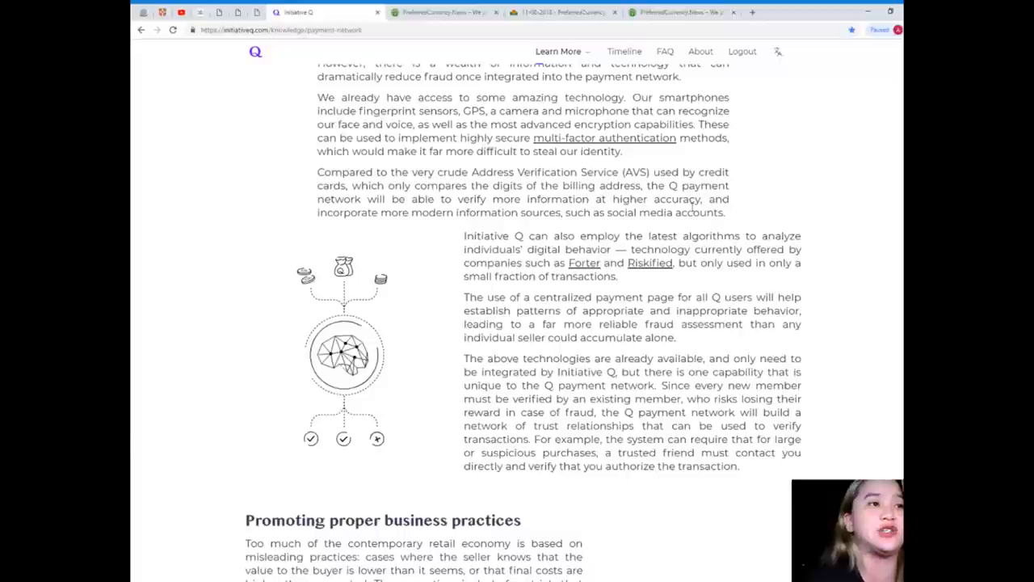
{"action": "scroll", "scroll_direction": "down", "scroll_amount": 3}
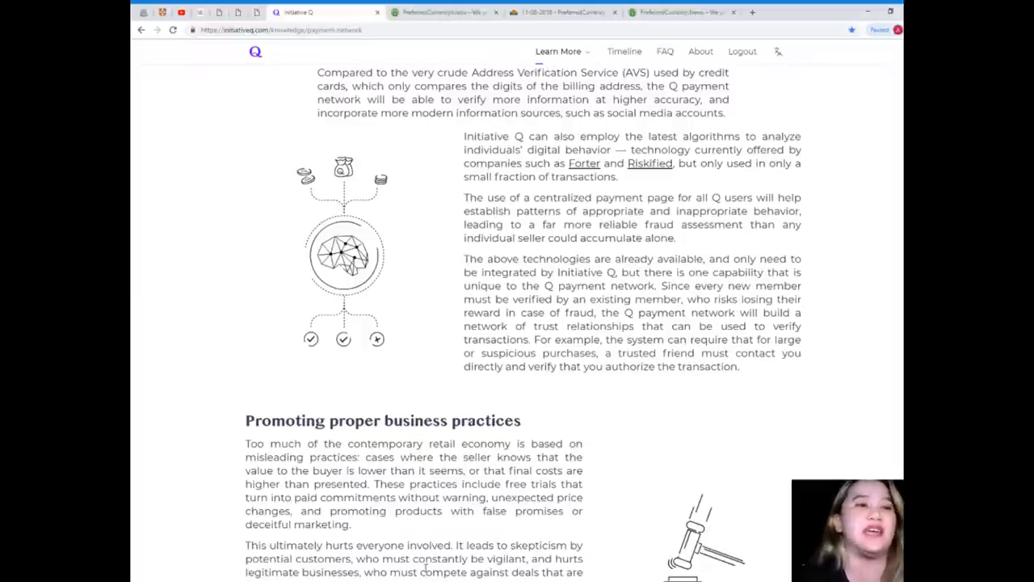
Bring the full Promoting proper business practices section into view and read it.
{"action": "scroll", "scroll_direction": "down", "scroll_amount": 3}
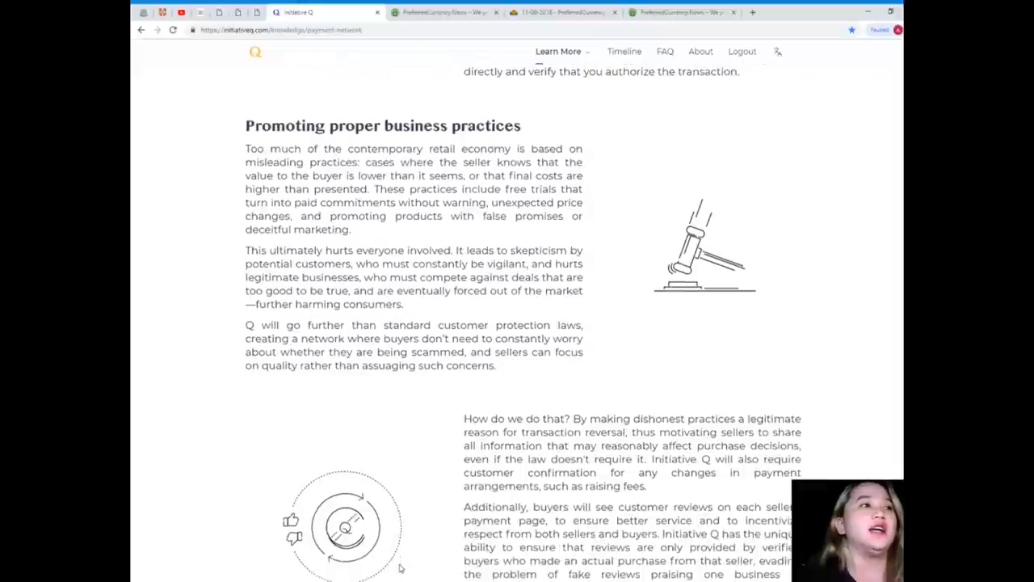
{"action": "scroll", "scroll_direction": "down", "scroll_amount": 3}
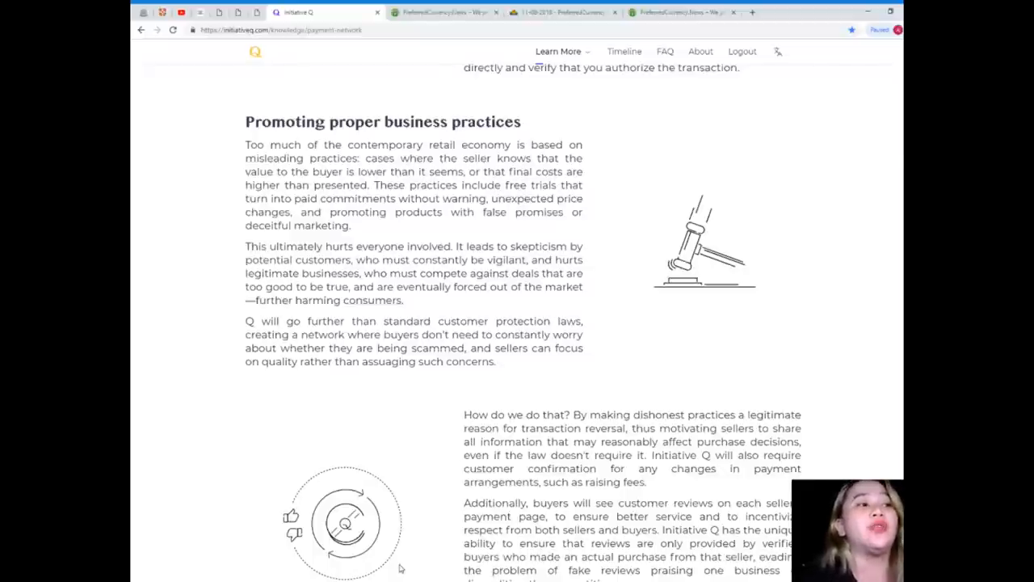
Read down to the full Reversibility and dispute arbitration section with reimbursement details.
{"action": "scroll", "scroll_direction": "down", "scroll_amount": 3}
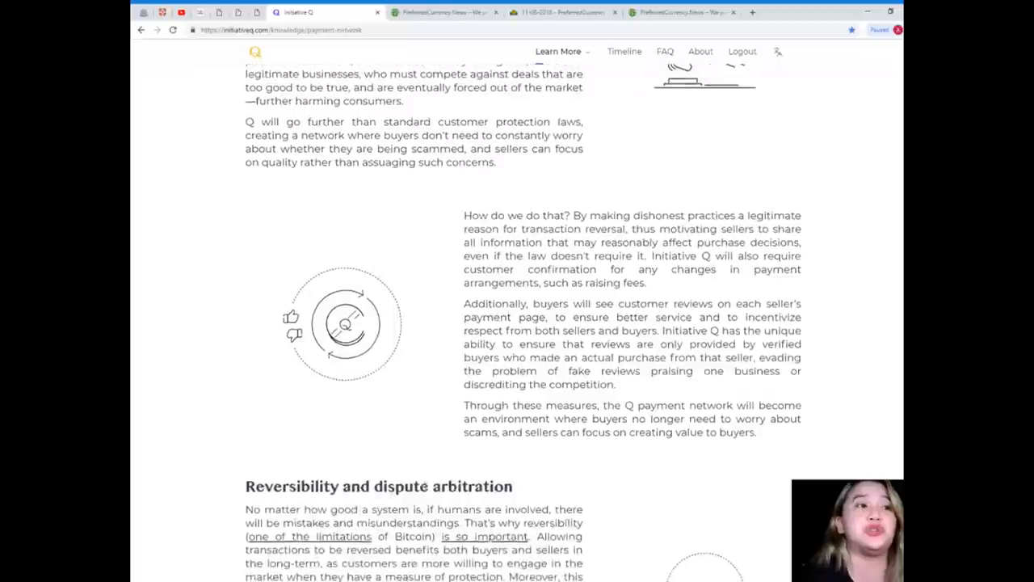
{"action": "scroll", "scroll_direction": "down", "scroll_amount": 3}
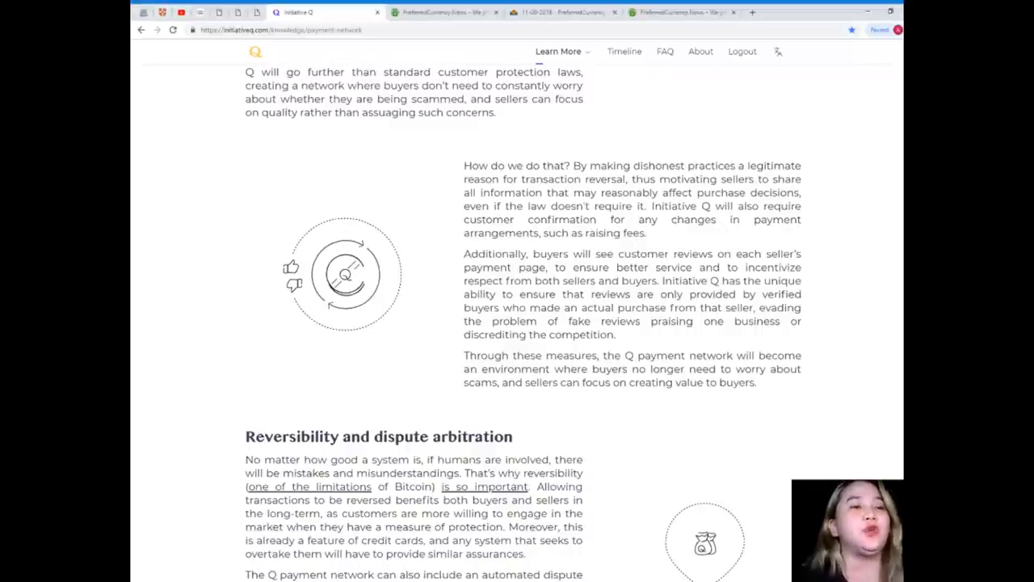
{"action": "mouse_move", "coordinate": [335, 578]}
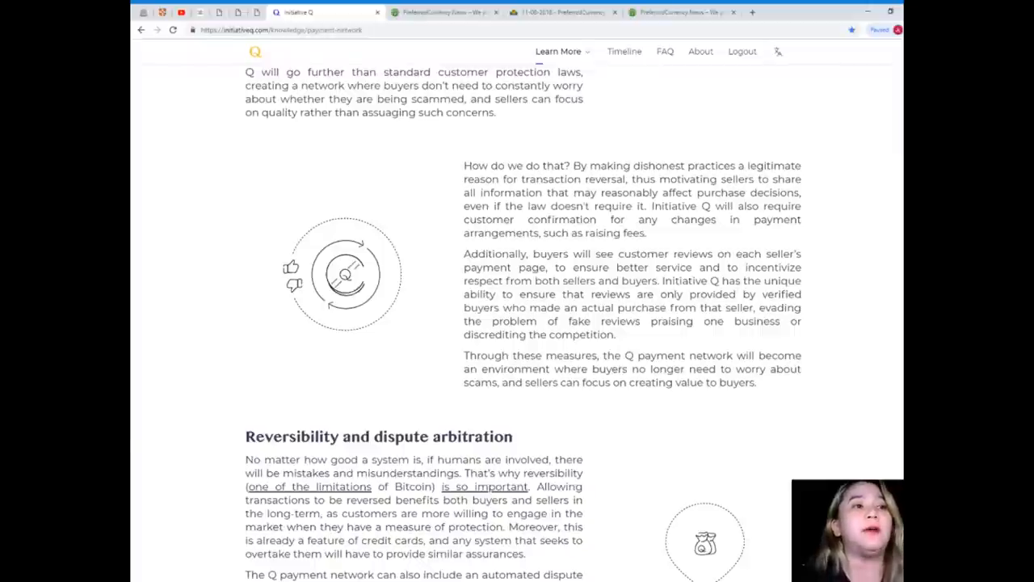
{"action": "mouse_move", "coordinate": [598, 465]}
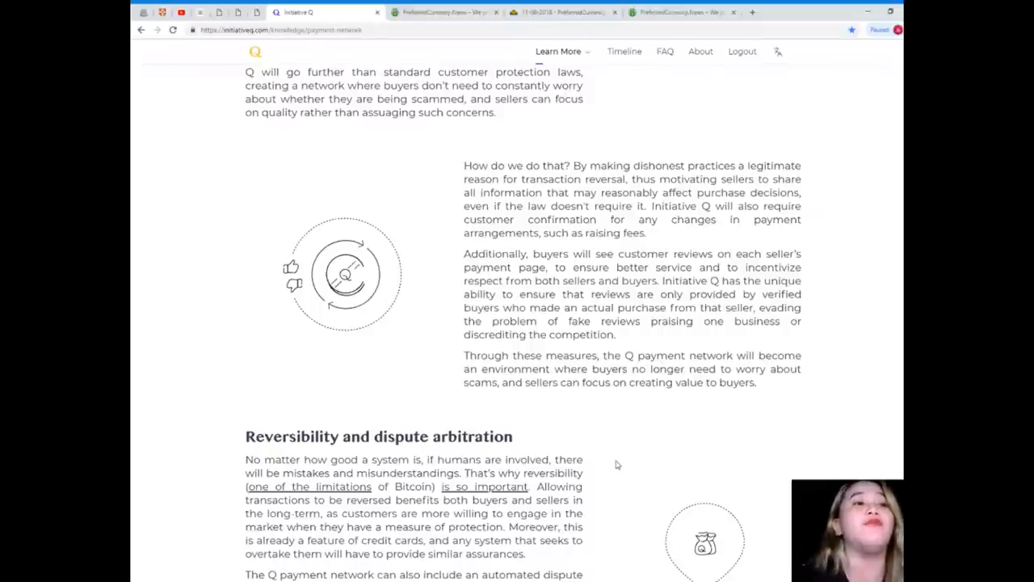
{"action": "mouse_move", "coordinate": [610, 464]}
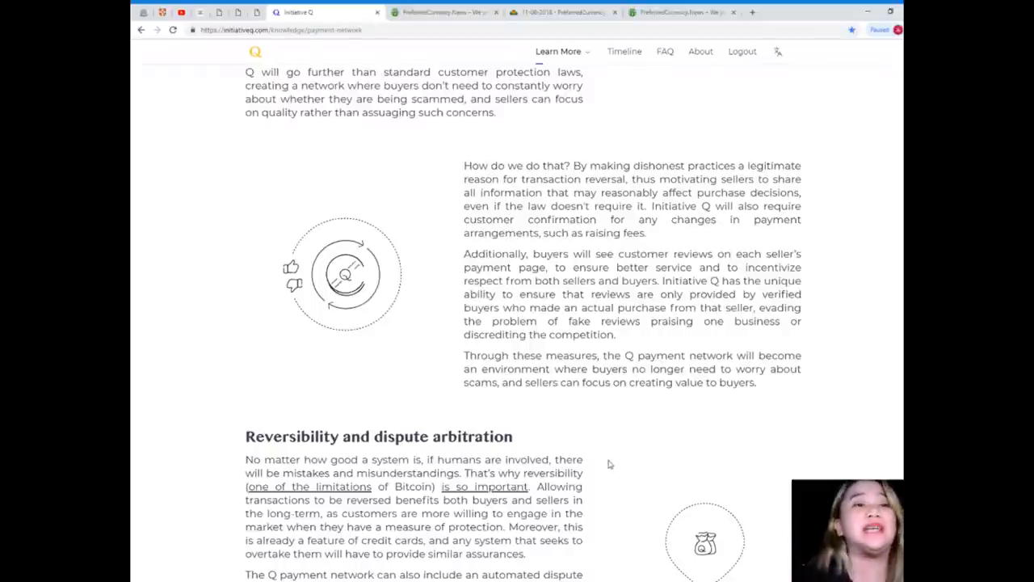
{"action": "mouse_move", "coordinate": [606, 462]}
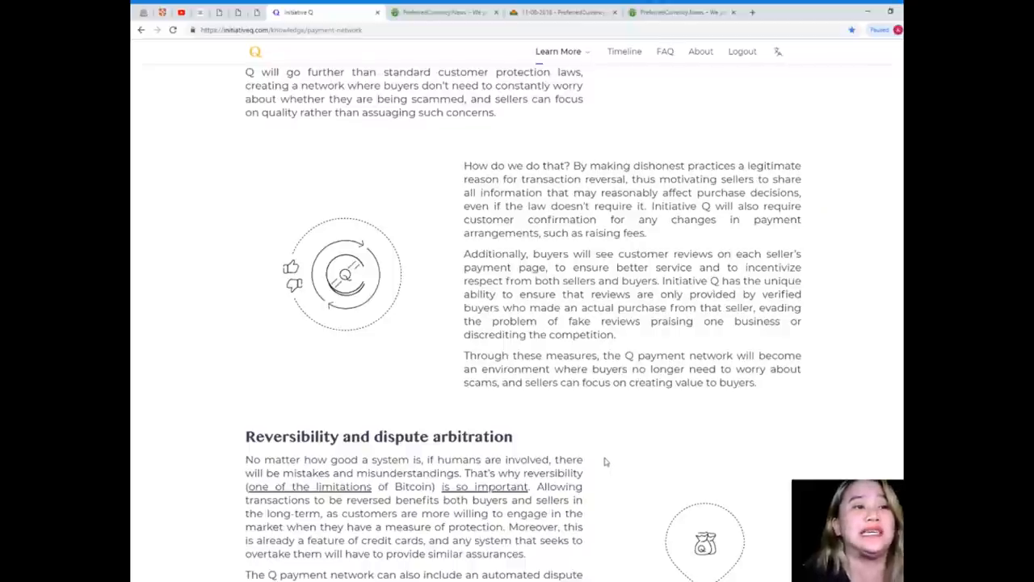
{"action": "scroll", "scroll_direction": "down", "scroll_amount": 3}
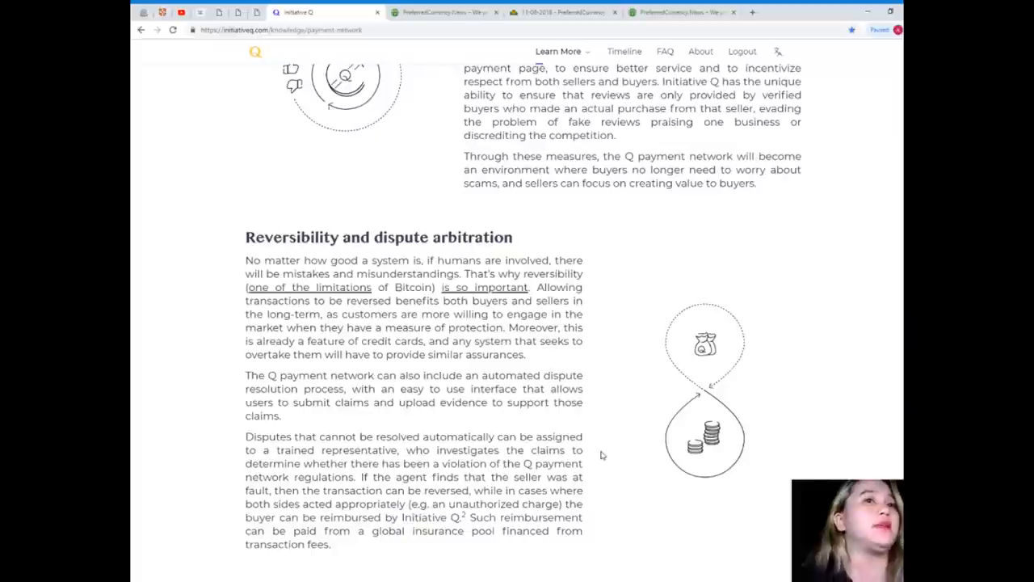
{"action": "mouse_move", "coordinate": [594, 439]}
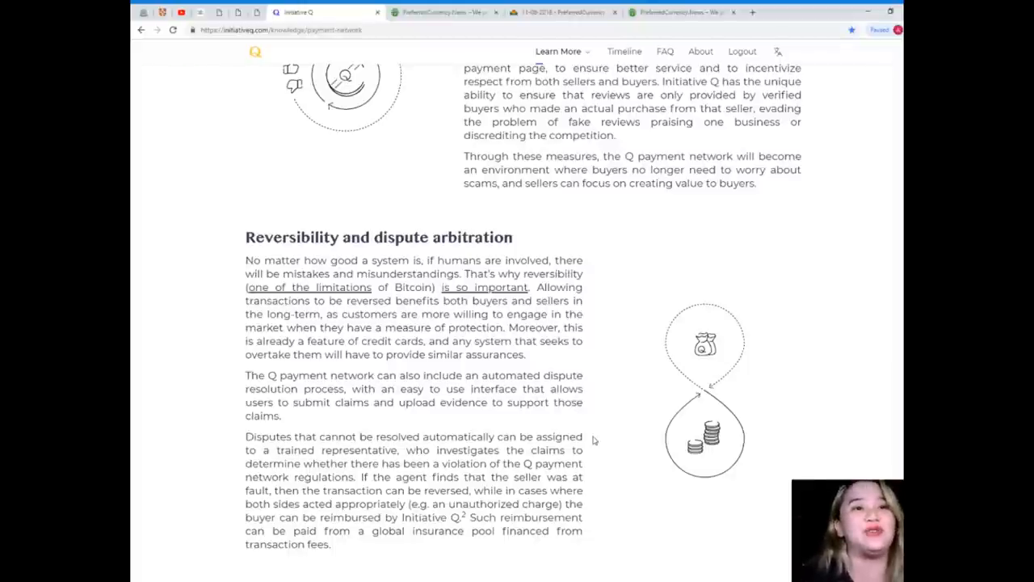
{"action": "scroll", "scroll_direction": "down", "scroll_amount": 3}
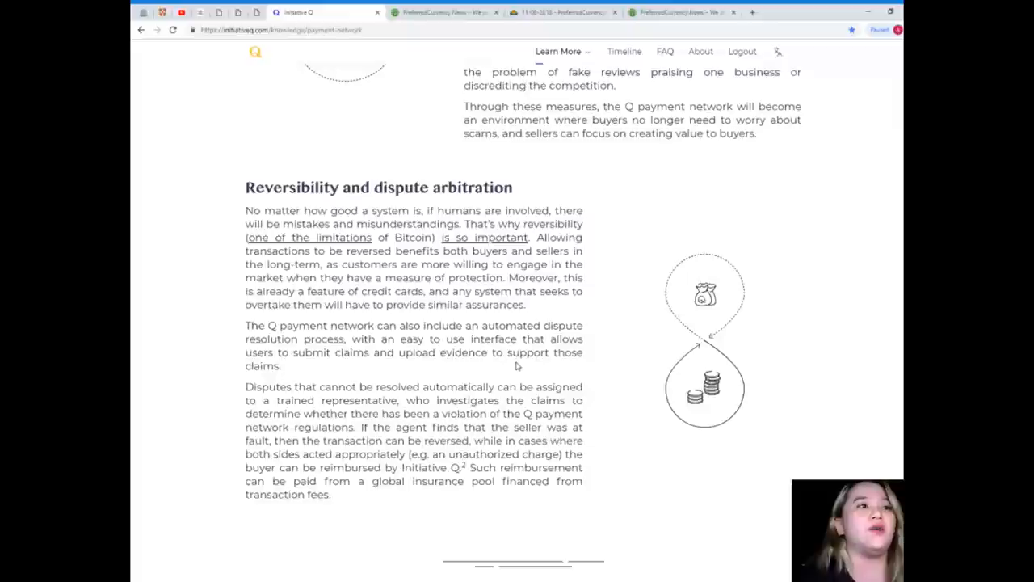
{"action": "scroll", "scroll_direction": "down", "scroll_amount": 3}
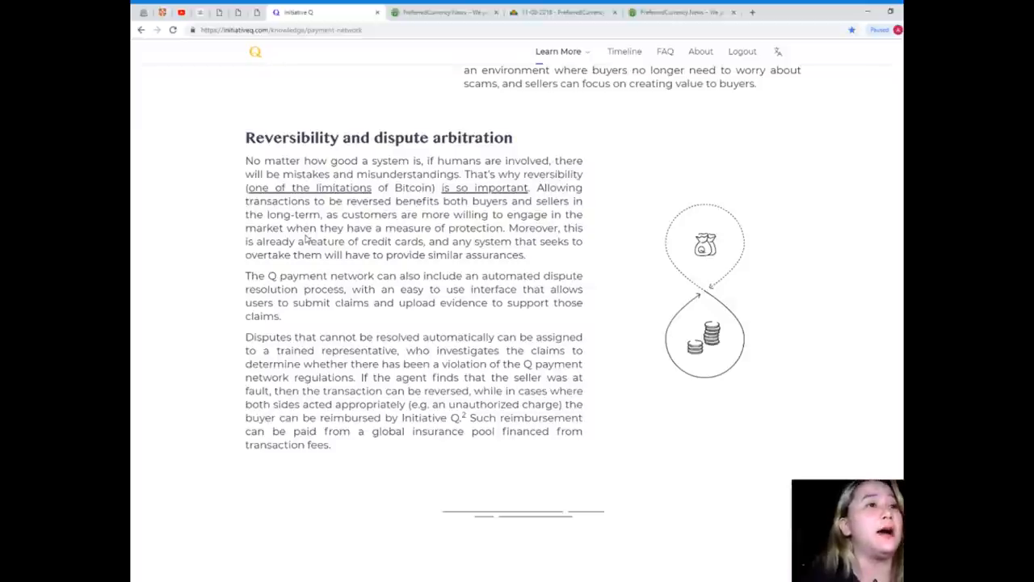
{"action": "mouse_move", "coordinate": [320, 230]}
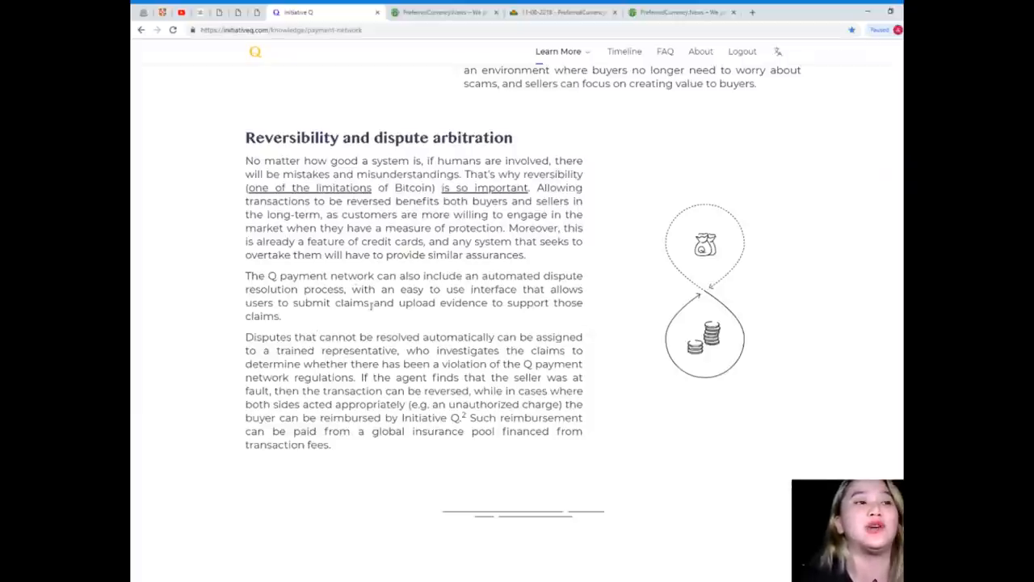
Continue past dispute arbitration to the Parental / departmental controls heading.
{"action": "scroll", "scroll_direction": "down", "scroll_amount": 3}
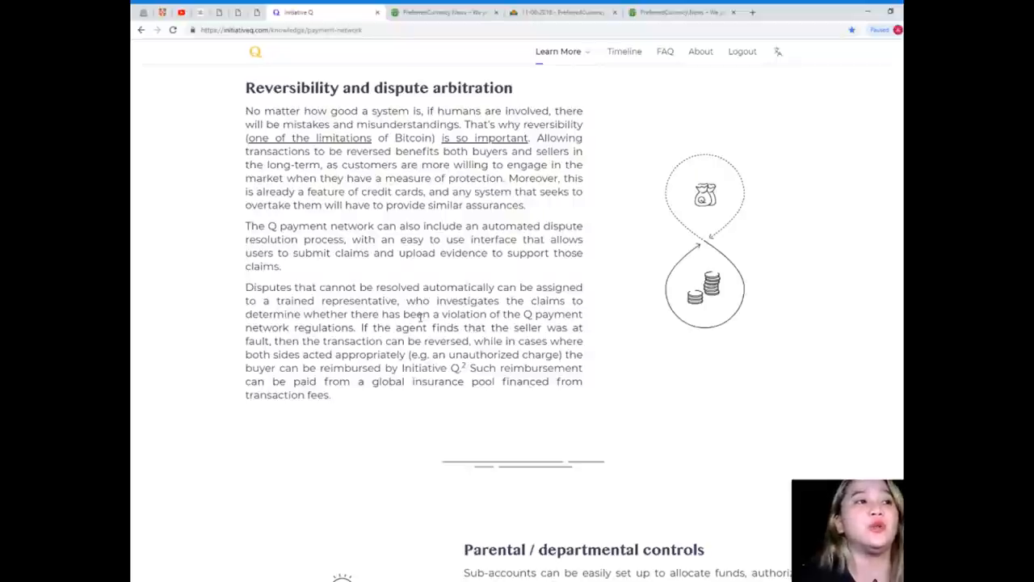
{"action": "mouse_move", "coordinate": [418, 330]}
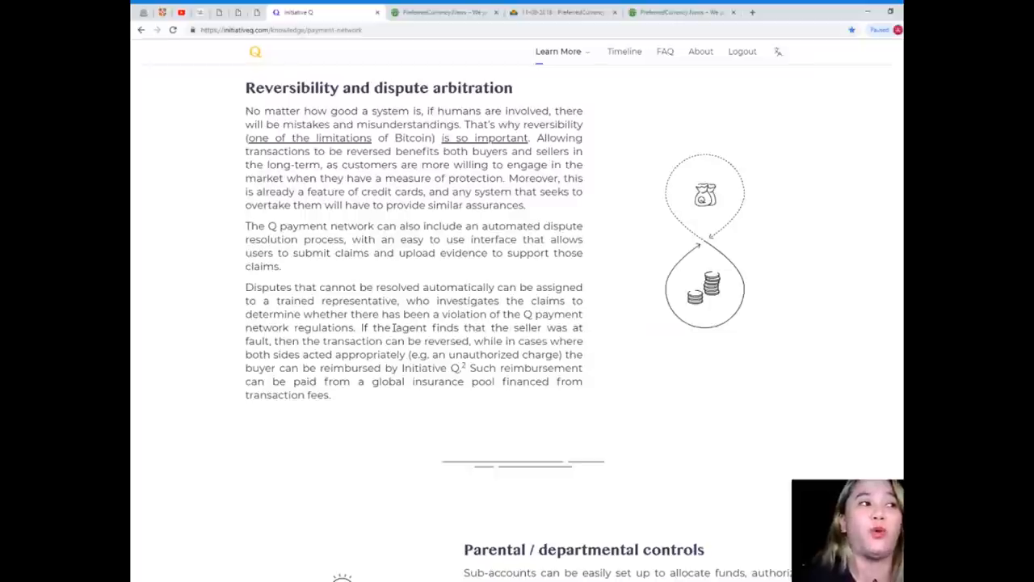
{"action": "scroll", "scroll_direction": "down", "scroll_amount": 3}
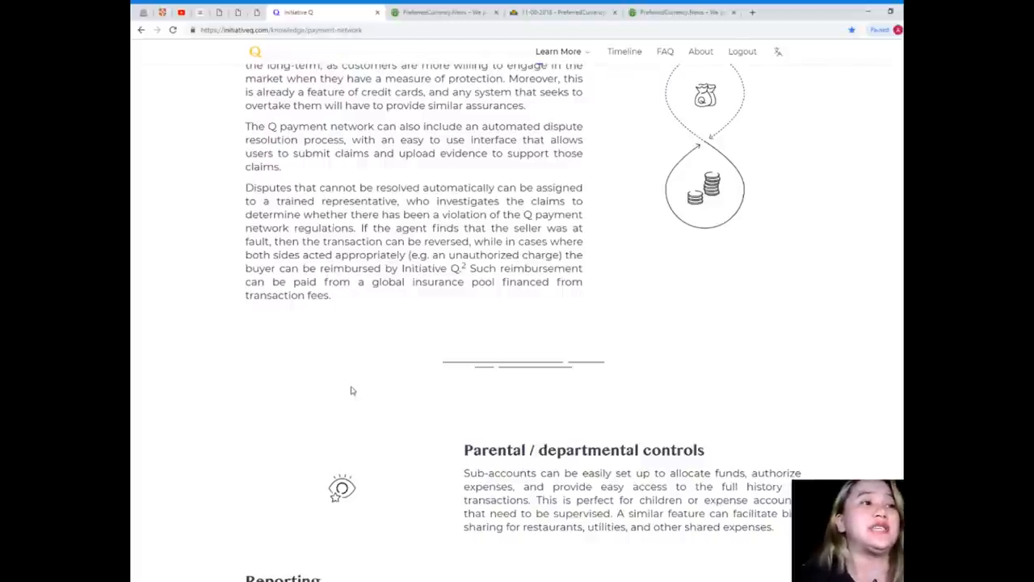
{"action": "mouse_move", "coordinate": [349, 388]}
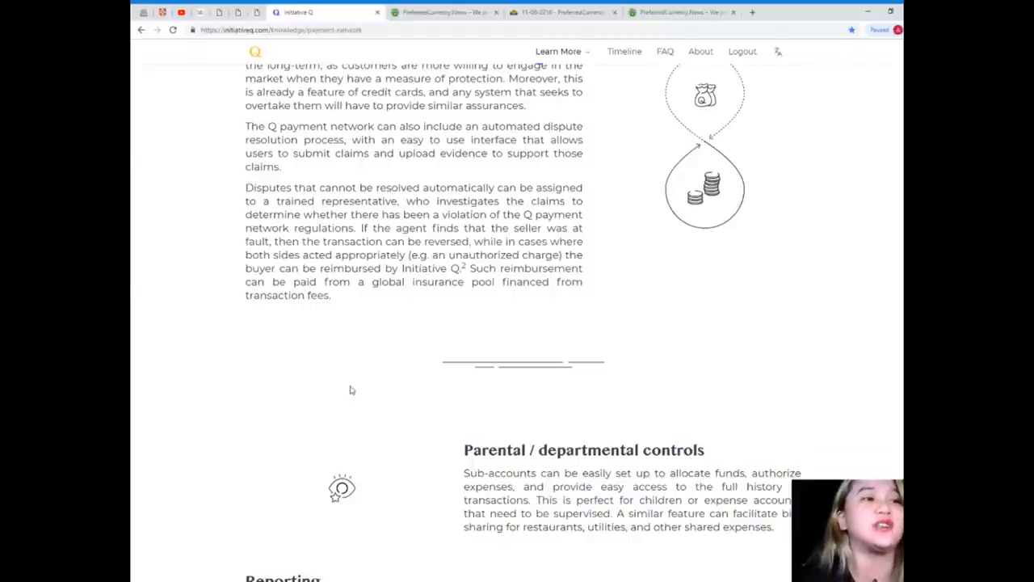
Bring Parental / departmental controls, Reporting and the start of Credit allocation into view.
{"action": "scroll", "scroll_direction": "down", "scroll_amount": 3}
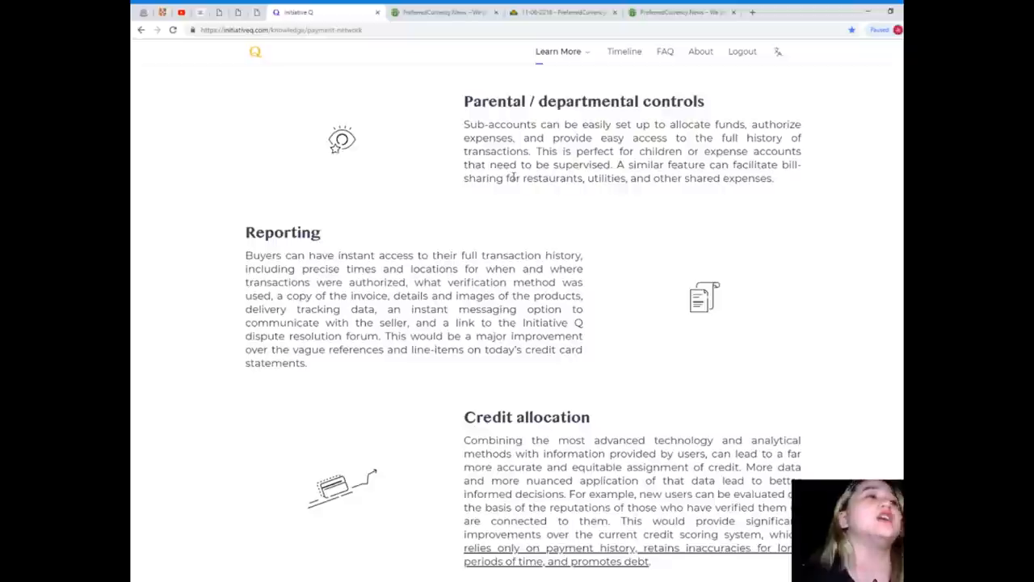
{"action": "mouse_move", "coordinate": [689, 268]}
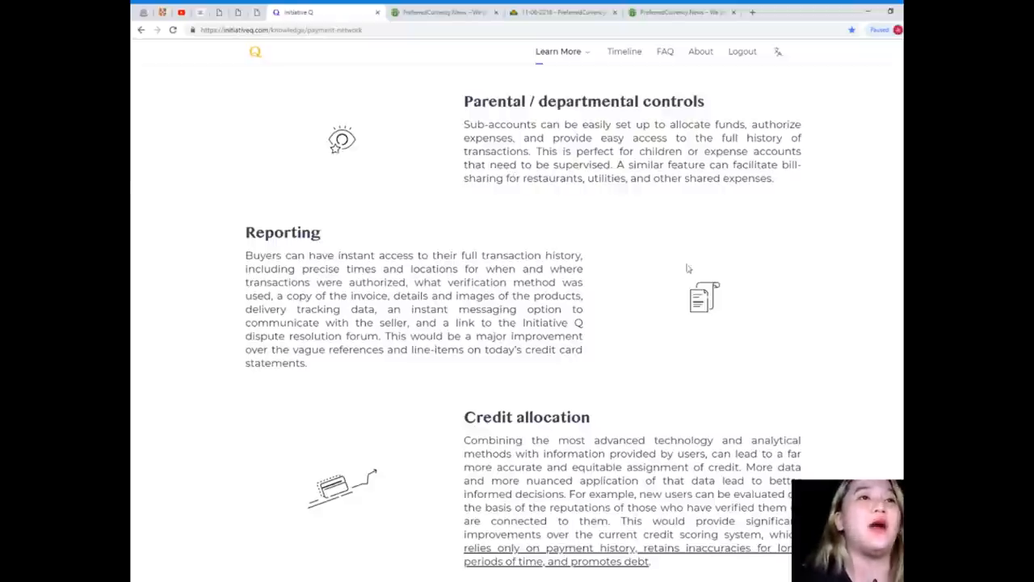
{"action": "mouse_move", "coordinate": [720, 271]}
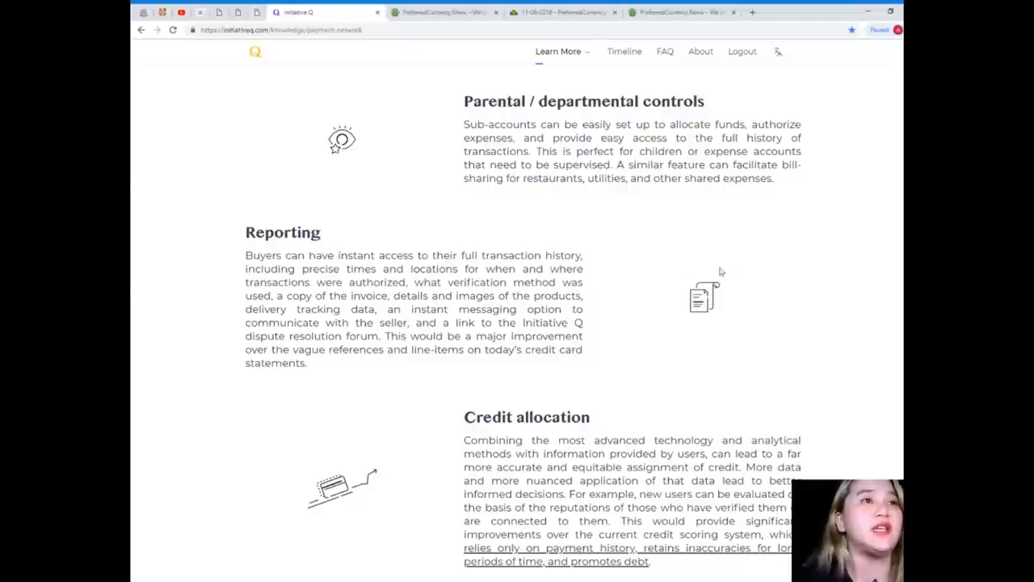
{"action": "mouse_move", "coordinate": [674, 268]}
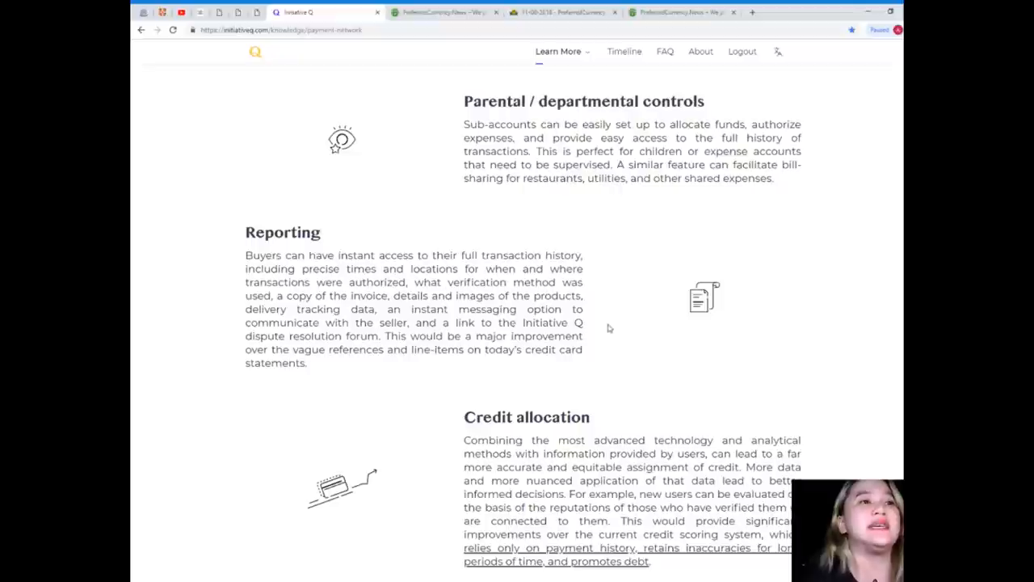
{"action": "mouse_move", "coordinate": [808, 252]}
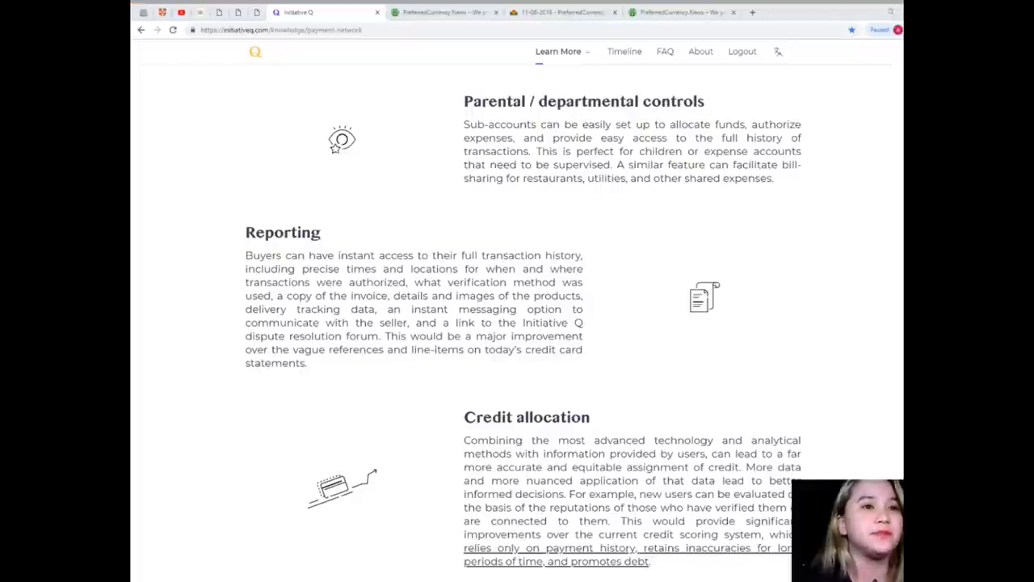
{"action": "mouse_move", "coordinate": [682, 281]}
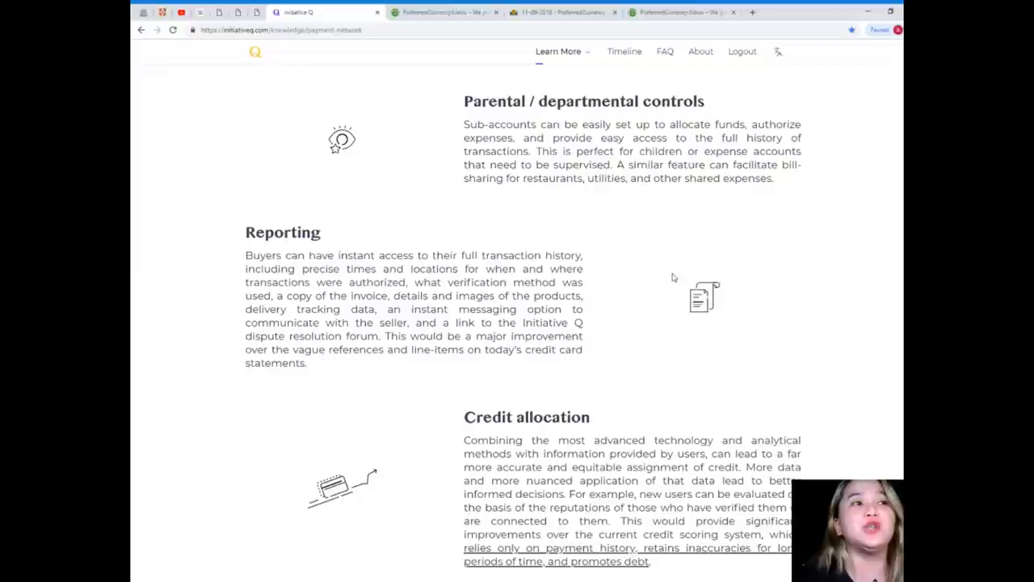
{"action": "mouse_move", "coordinate": [664, 262]}
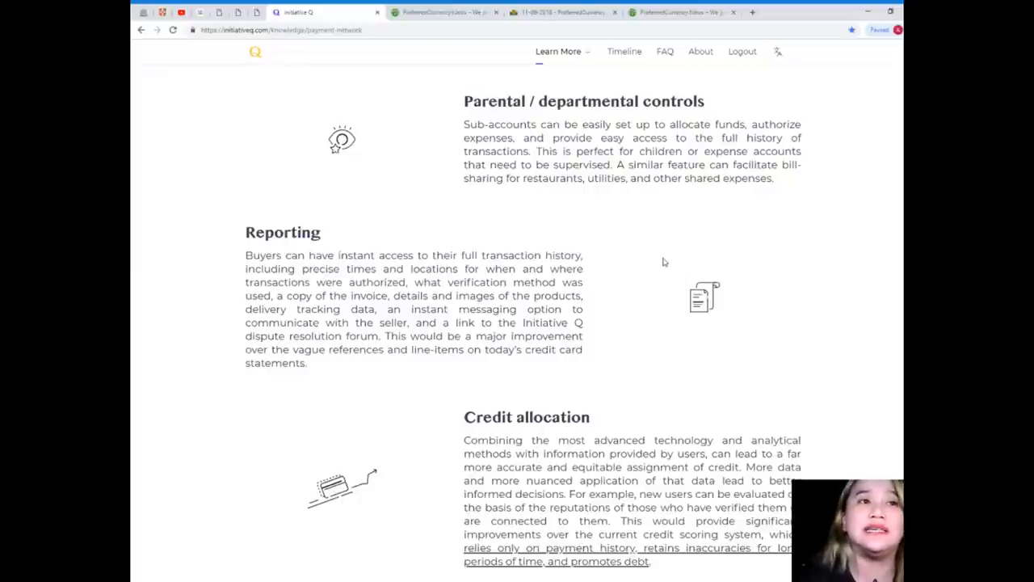
Show Credit allocation in full with Bank-free. Hassle-free. beginning below.
{"action": "scroll", "scroll_direction": "down", "scroll_amount": 3}
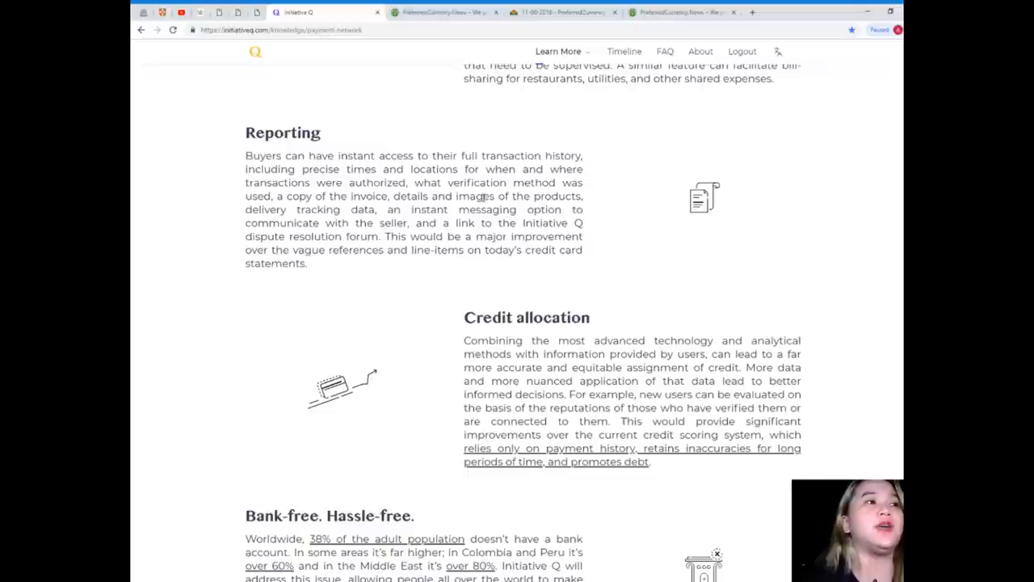
{"action": "mouse_move", "coordinate": [544, 284]}
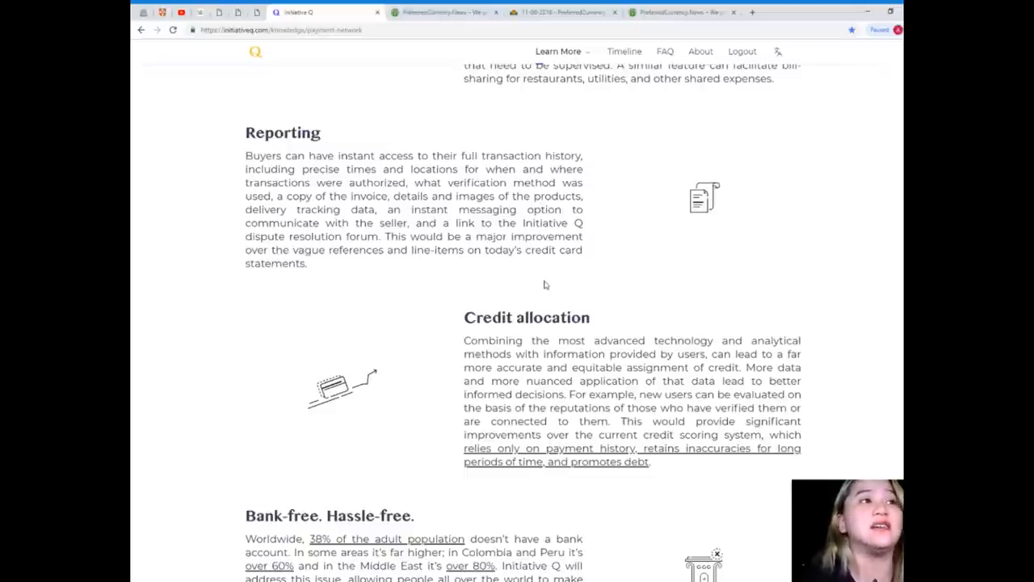
{"action": "mouse_move", "coordinate": [536, 275]}
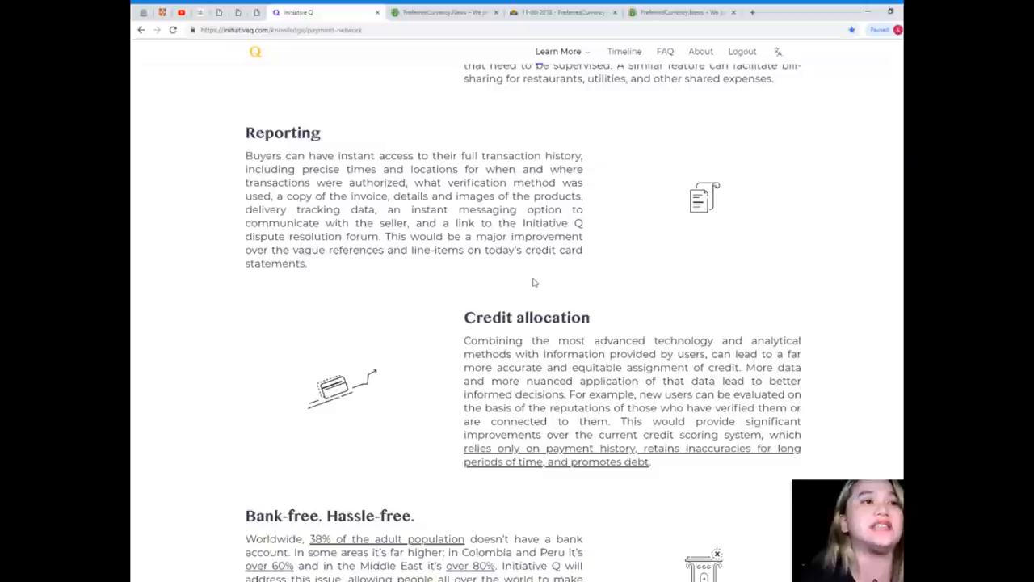
Read past Credit allocation to the Bank-free. Hassle-free. section and start of Transaction costs.
{"action": "scroll", "scroll_direction": "down", "scroll_amount": 3}
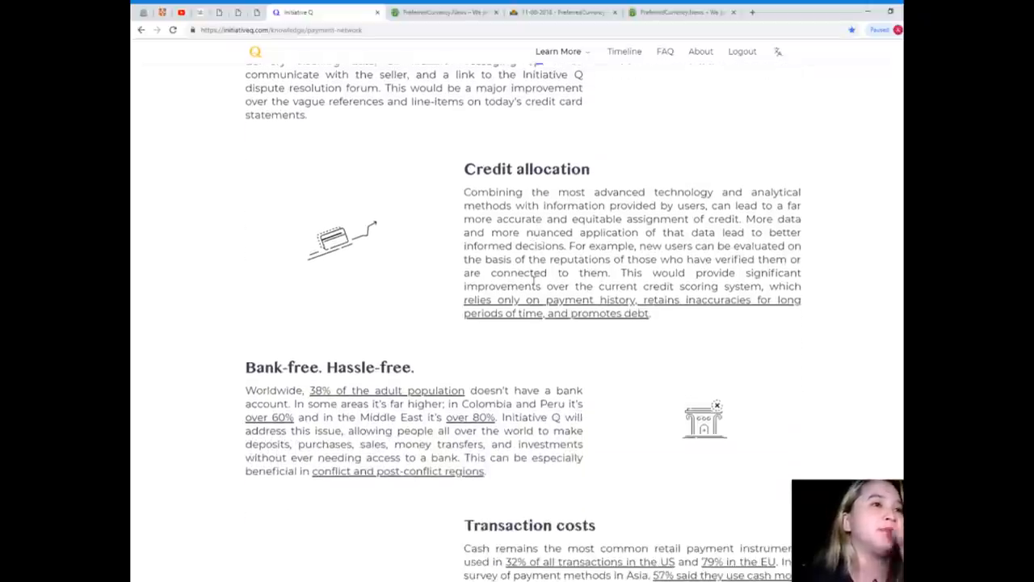
{"action": "scroll", "scroll_direction": "down", "scroll_amount": 3}
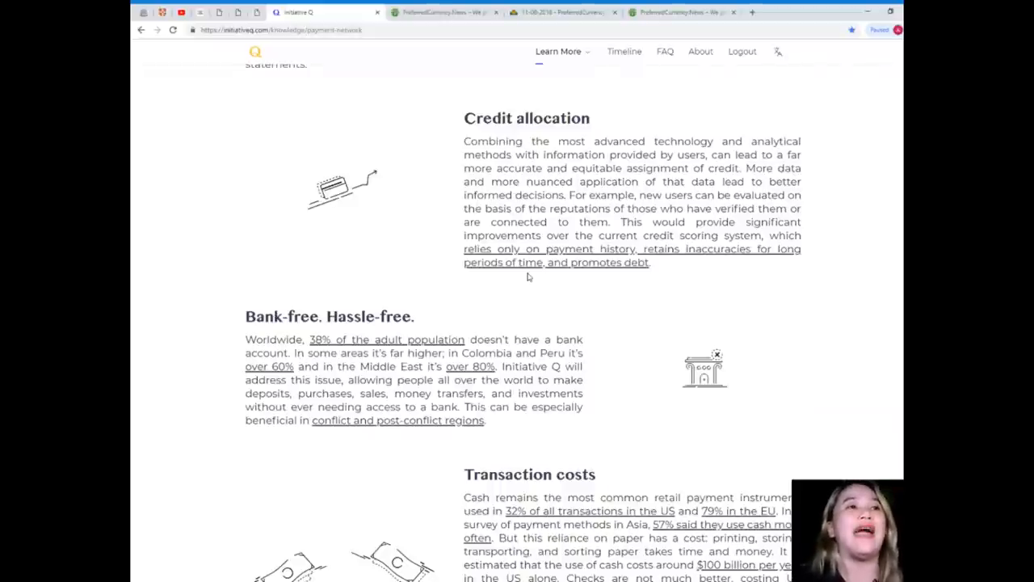
{"action": "mouse_move", "coordinate": [528, 281]}
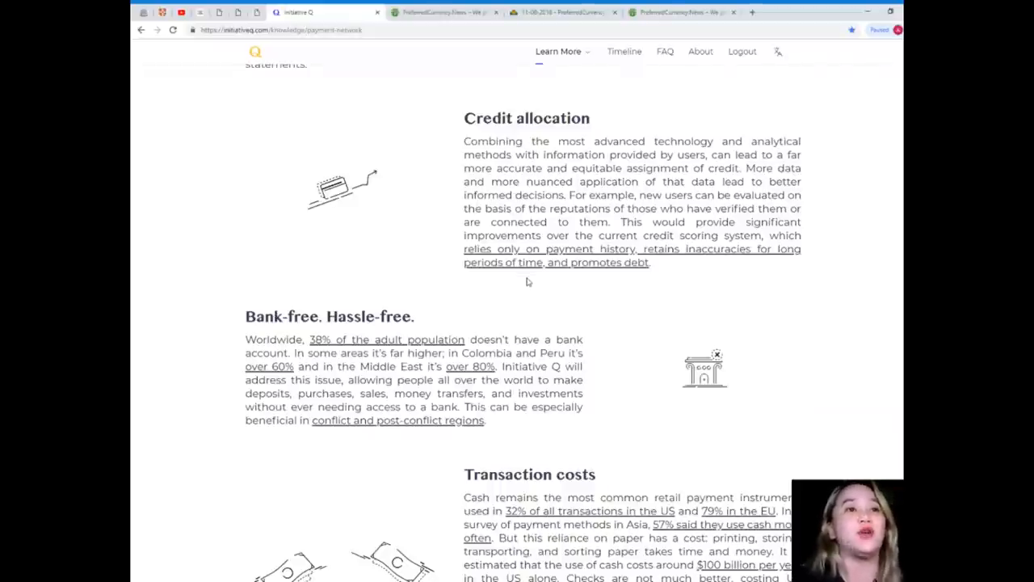
{"action": "mouse_move", "coordinate": [523, 278]}
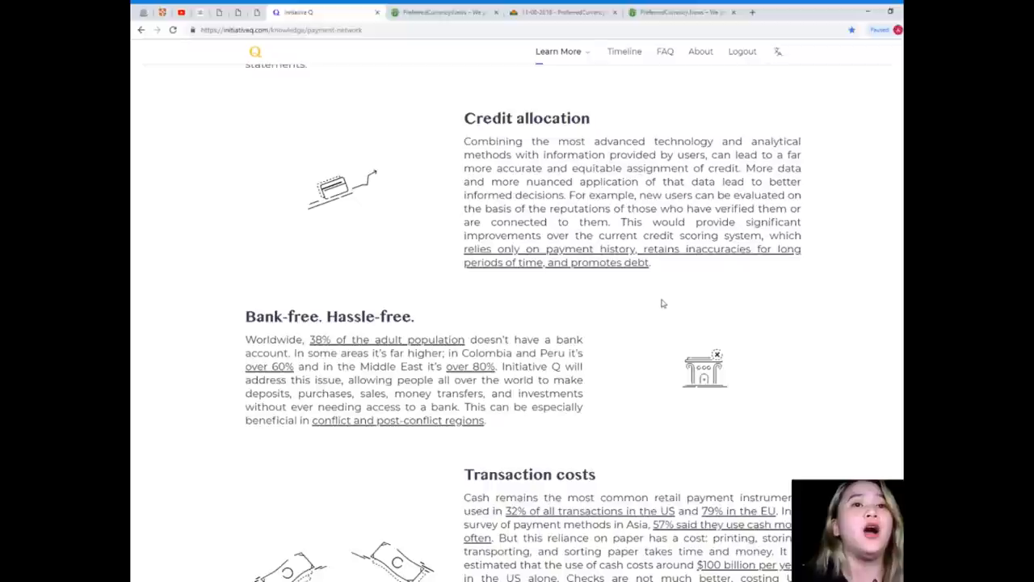
{"action": "mouse_move", "coordinate": [659, 304]}
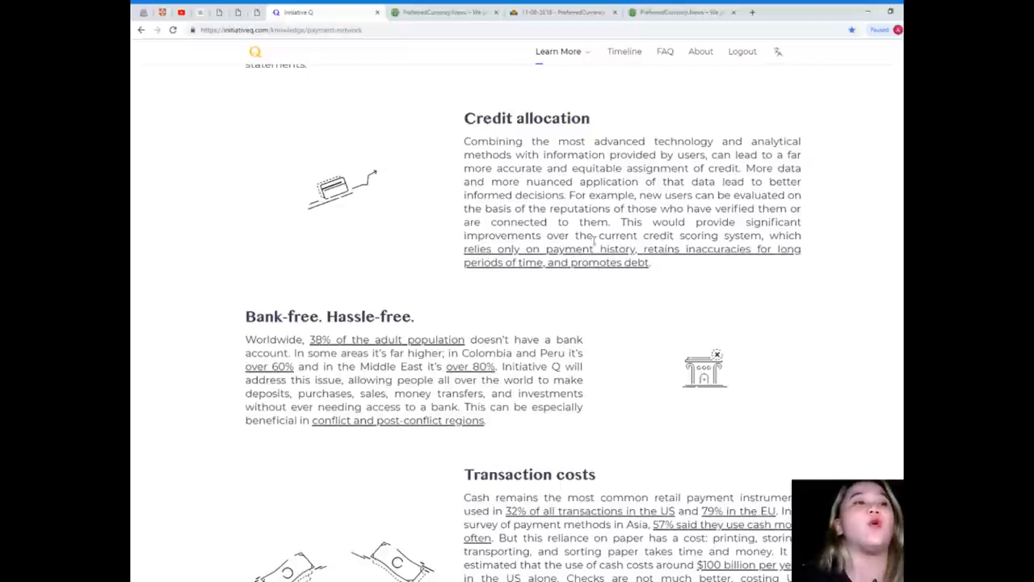
{"action": "mouse_move", "coordinate": [675, 291]}
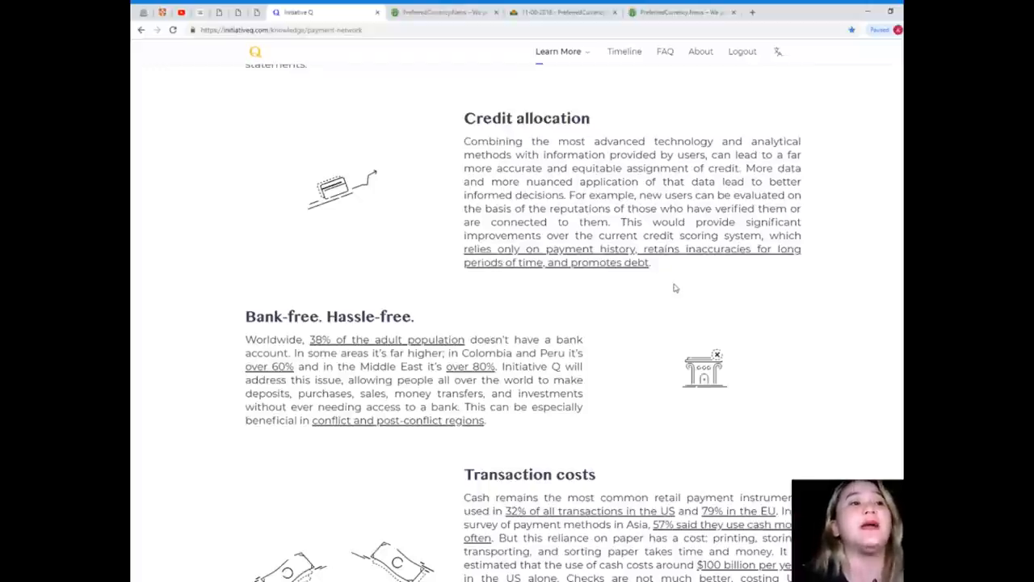
{"action": "scroll", "scroll_direction": "down", "scroll_amount": 3}
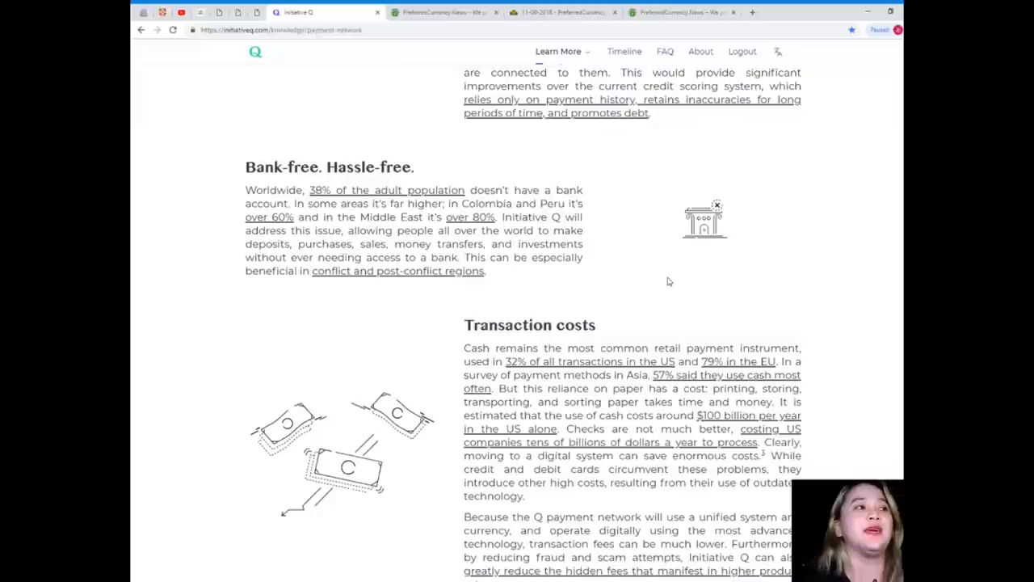
Bring the whole Transaction costs section into view, ending with hidden-fee reductions.
{"action": "scroll", "scroll_direction": "down", "scroll_amount": 3}
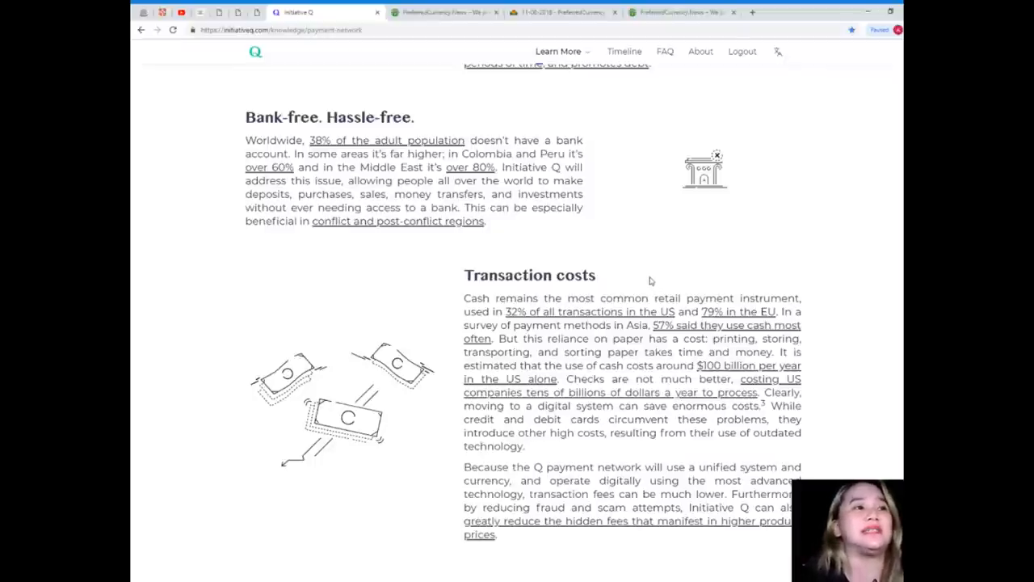
{"action": "mouse_move", "coordinate": [637, 272]}
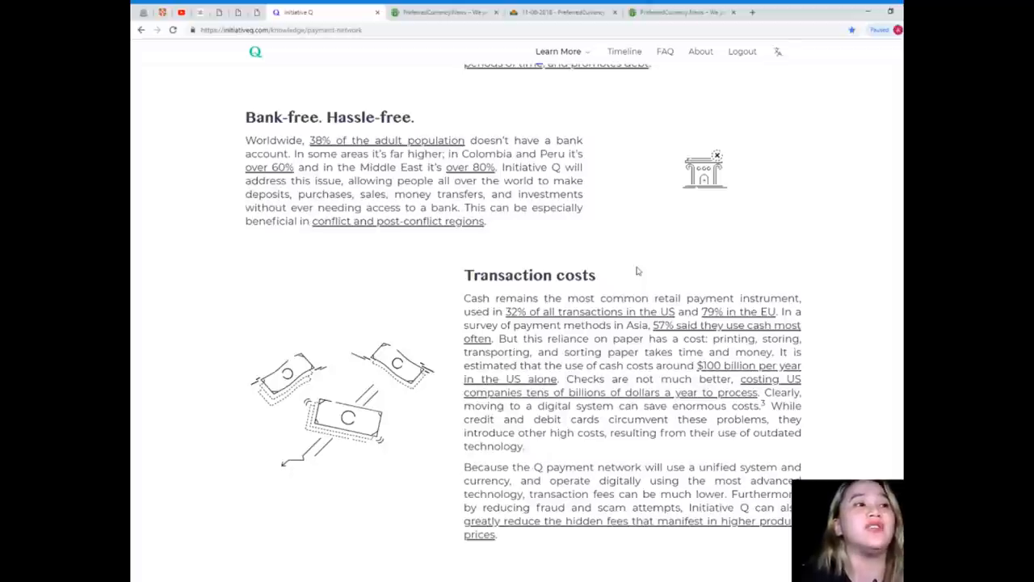
{"action": "scroll", "scroll_direction": "down", "scroll_amount": 3}
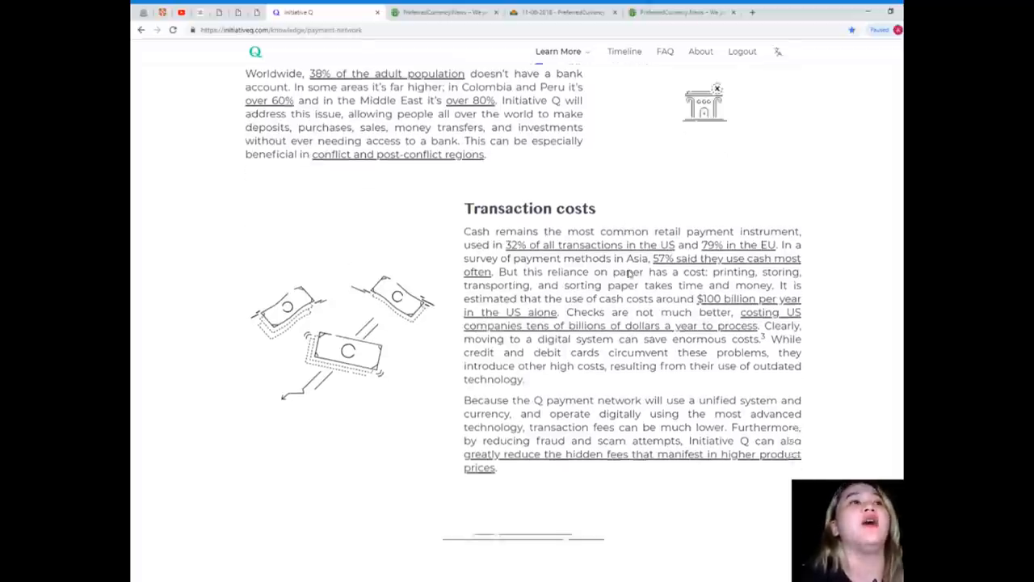
Scroll past Transaction costs until the Universality section and AML heading appear.
{"action": "scroll", "scroll_direction": "down", "scroll_amount": 3}
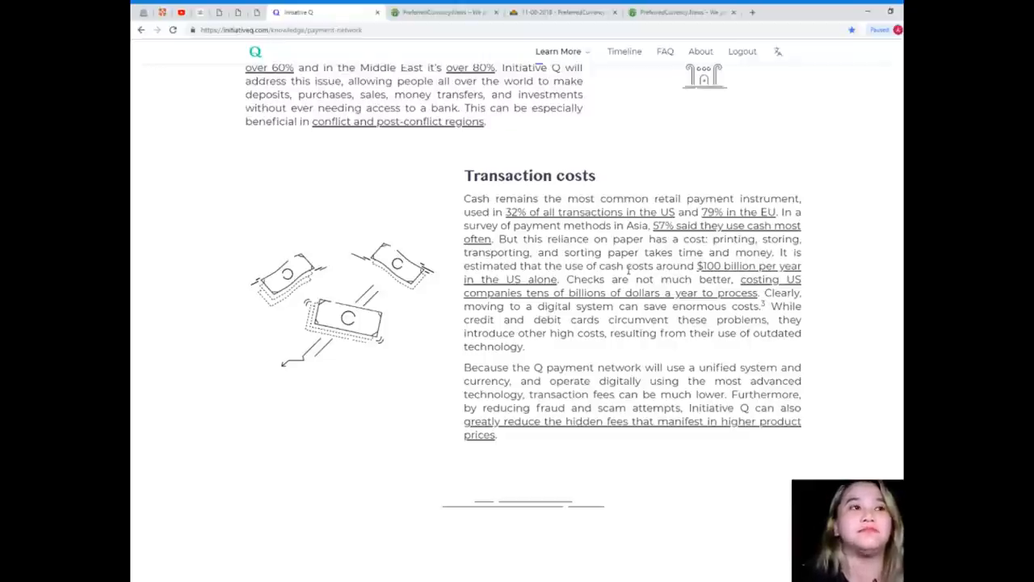
{"action": "scroll", "scroll_direction": "down", "scroll_amount": 3}
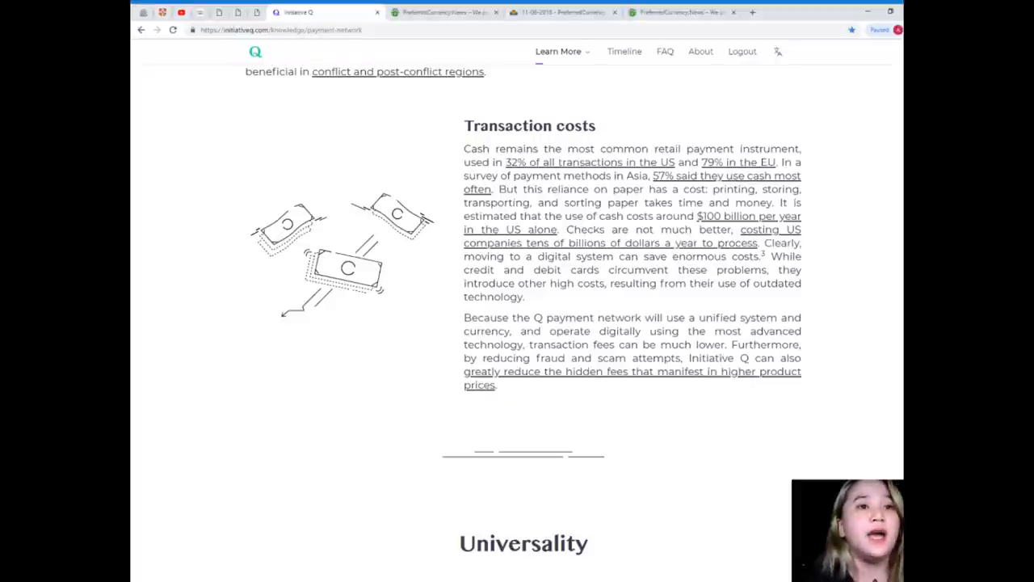
{"action": "mouse_move", "coordinate": [690, 478]}
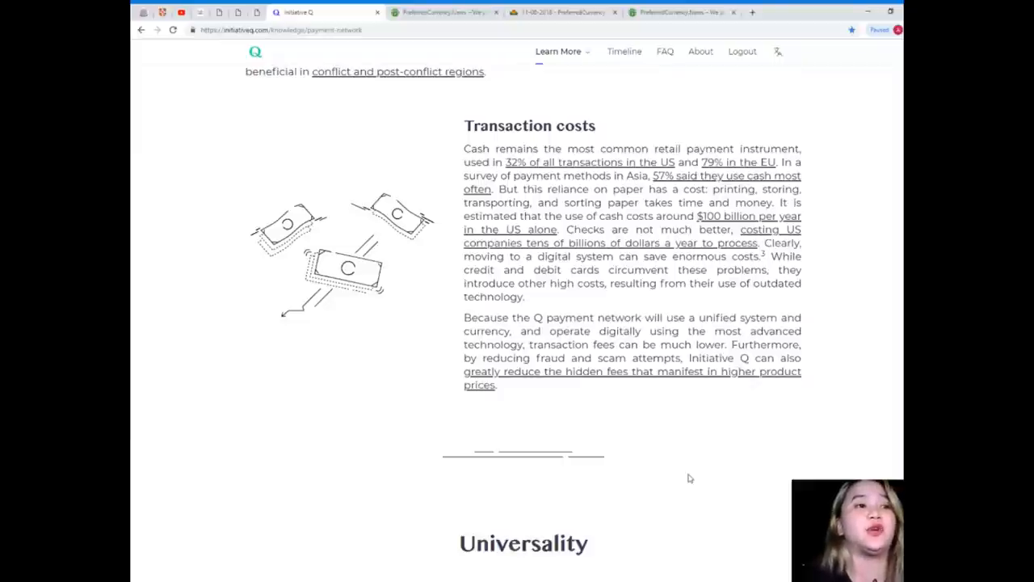
{"action": "mouse_move", "coordinate": [463, 575]}
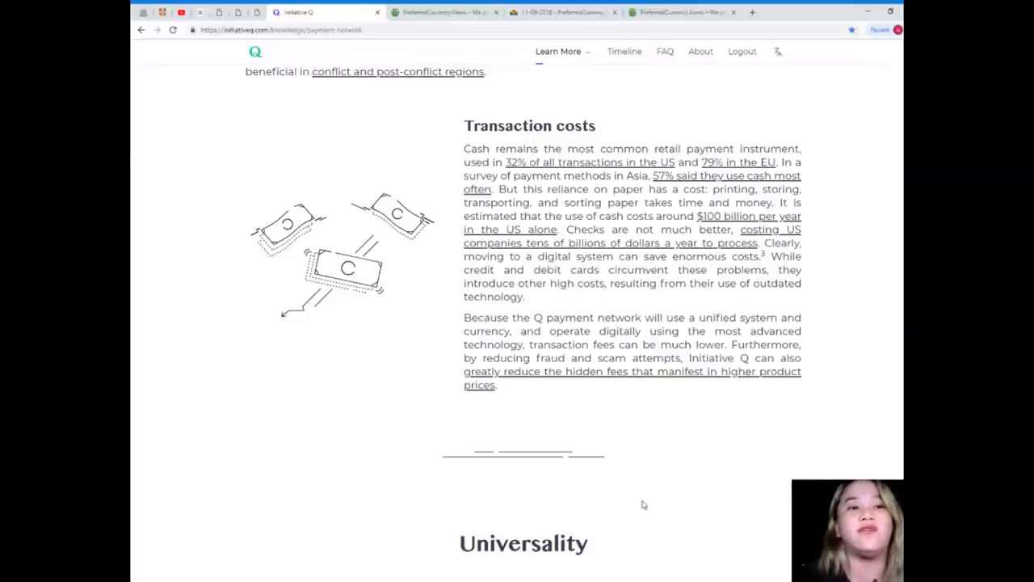
{"action": "scroll", "scroll_direction": "down", "scroll_amount": 3}
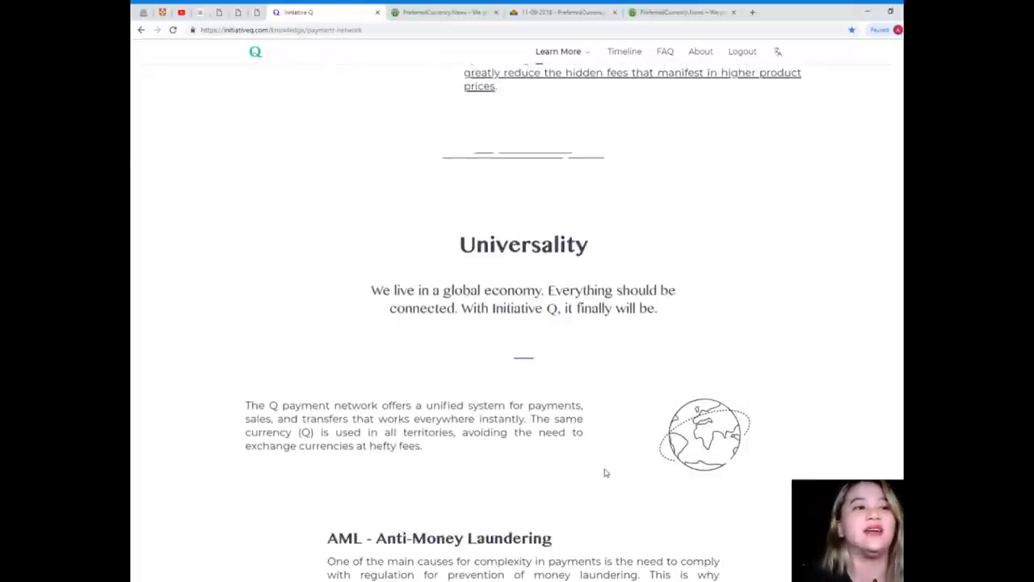
Scroll through Universality until the AML section is fully visible with Efficient market below.
{"action": "scroll", "scroll_direction": "down", "scroll_amount": 3}
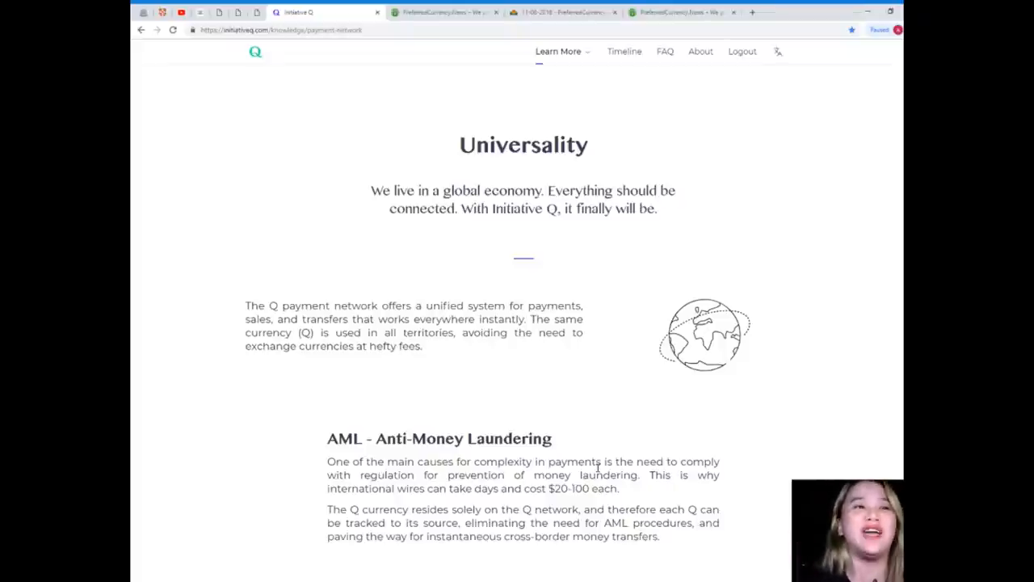
{"action": "scroll", "scroll_direction": "down", "scroll_amount": 3}
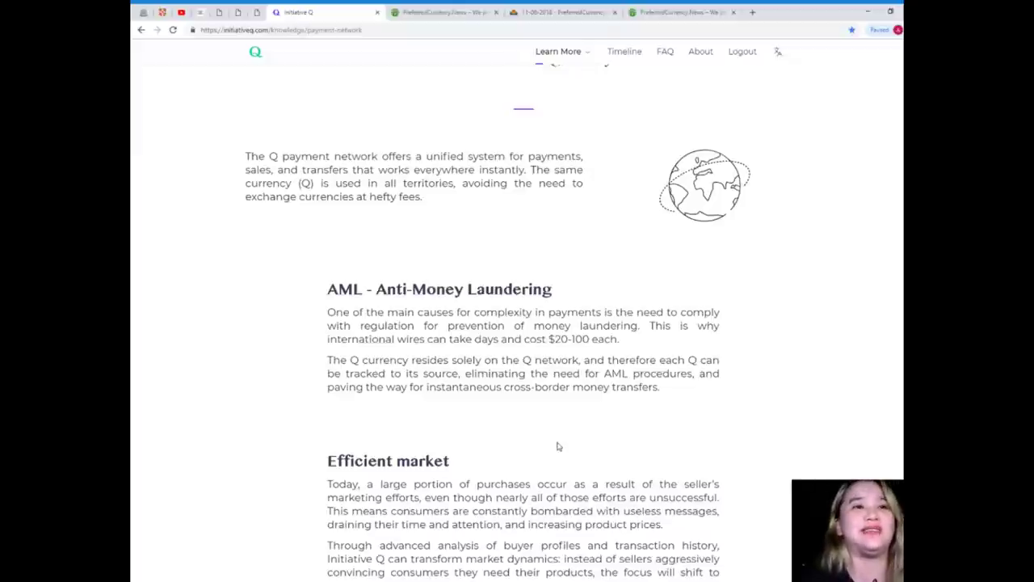
Scroll past AML to show Efficient market and Content Monetization, with Architecture beginning.
{"action": "scroll", "scroll_direction": "down", "scroll_amount": 3}
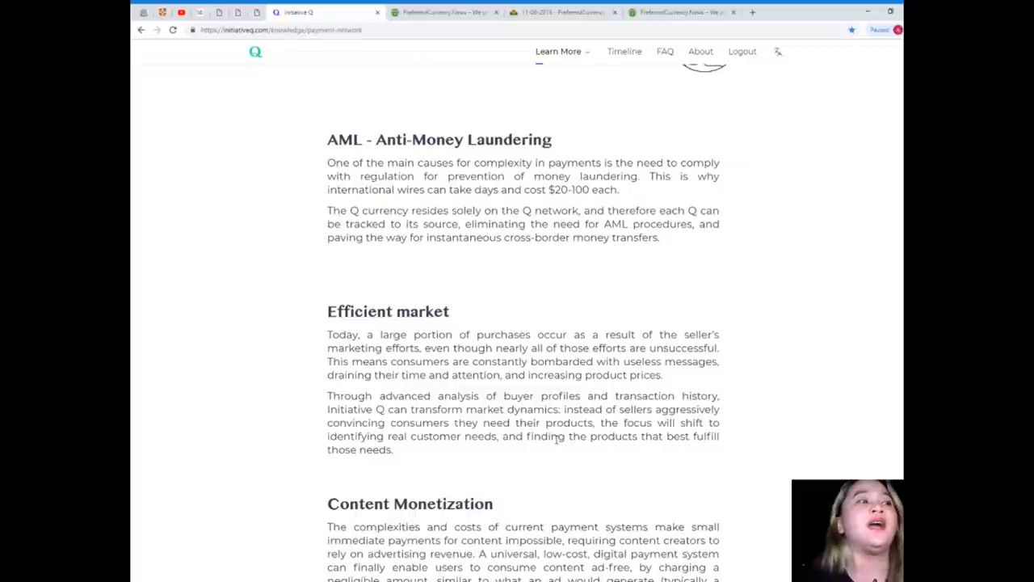
{"action": "scroll", "scroll_direction": "down", "scroll_amount": 3}
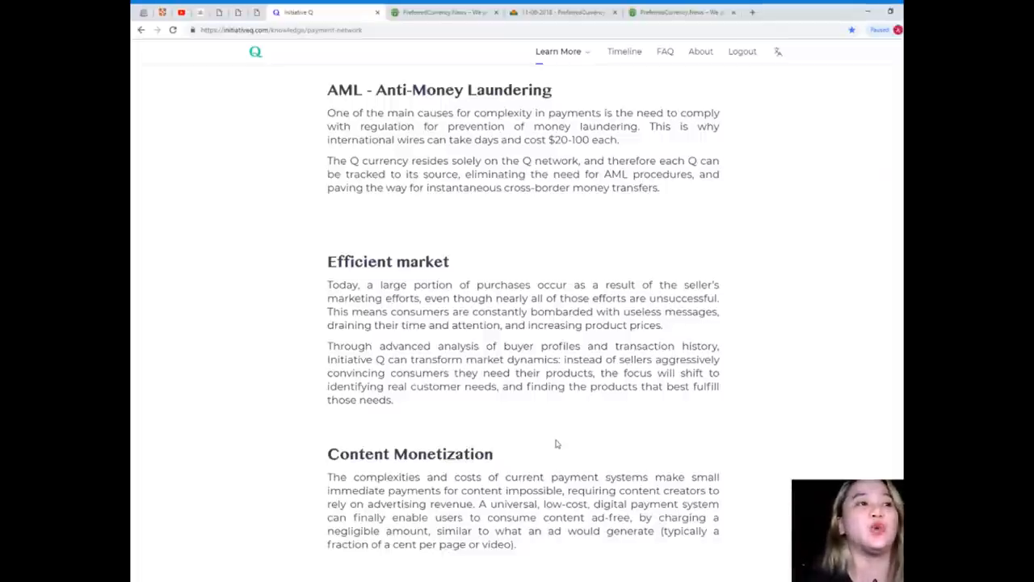
{"action": "scroll", "scroll_direction": "down", "scroll_amount": 3}
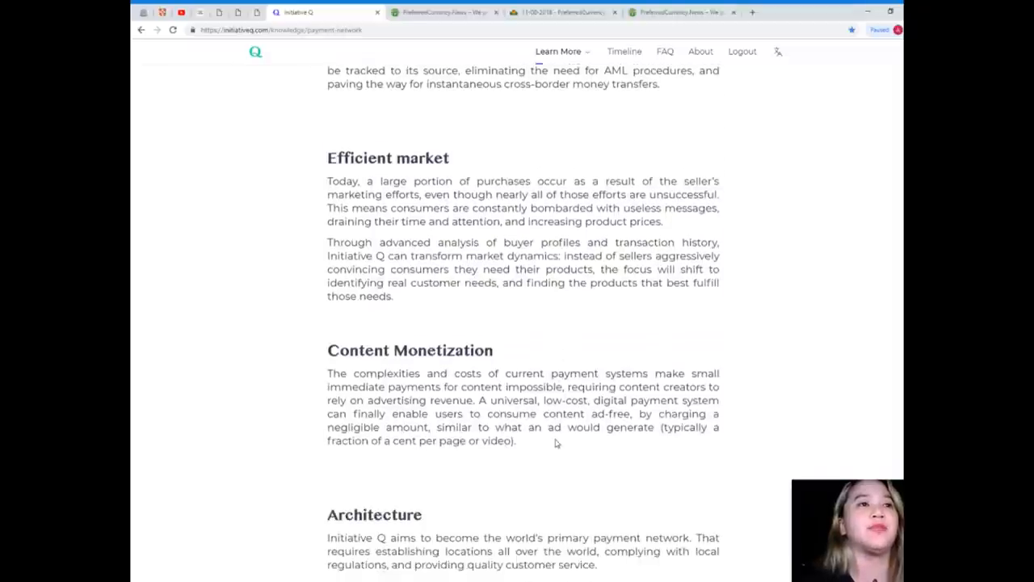
Scroll down to show the full Architecture section with its local-agents paragraph.
{"action": "scroll", "scroll_direction": "down", "scroll_amount": 3}
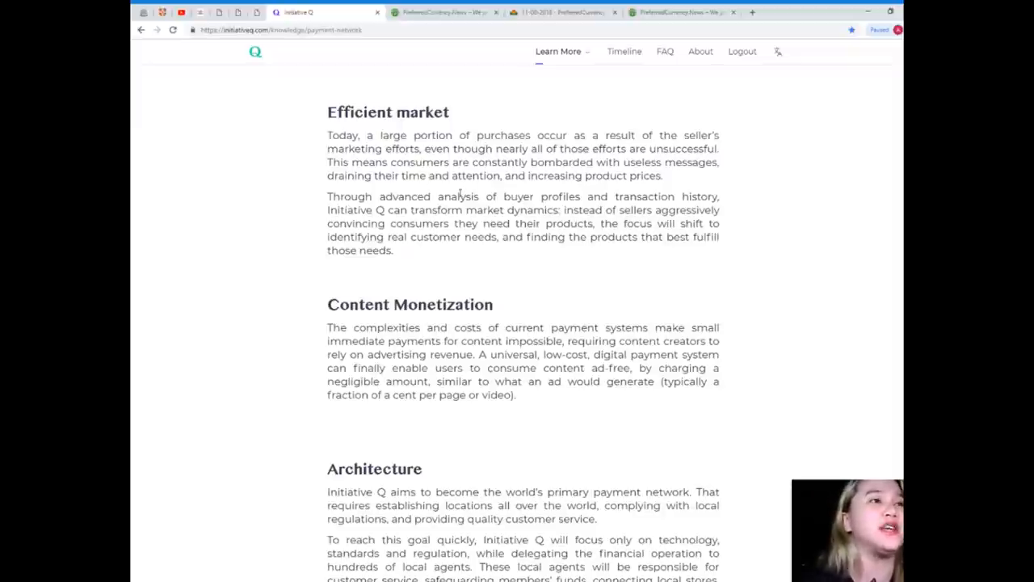
{"action": "mouse_move", "coordinate": [485, 260]}
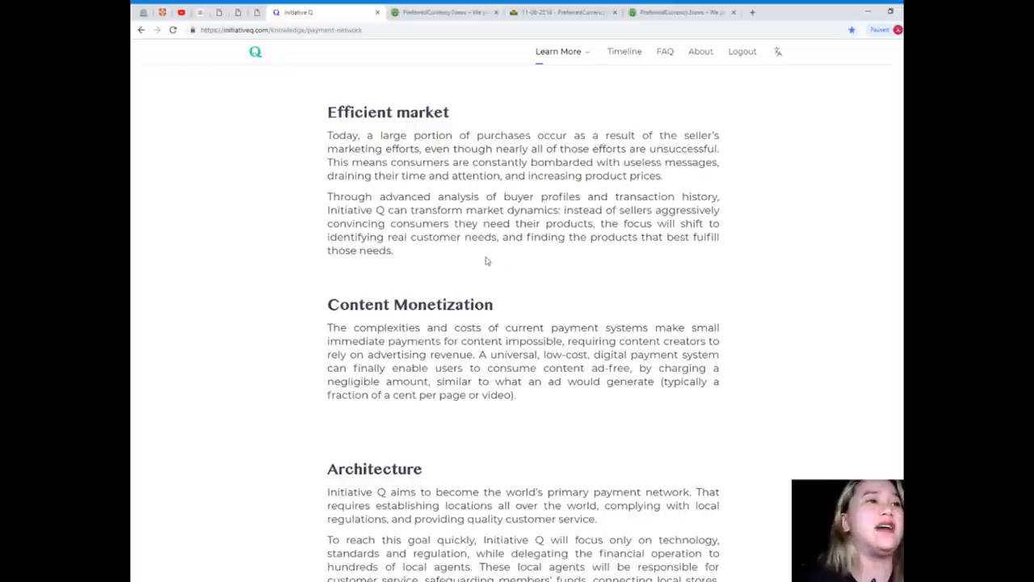
{"action": "mouse_move", "coordinate": [576, 251]}
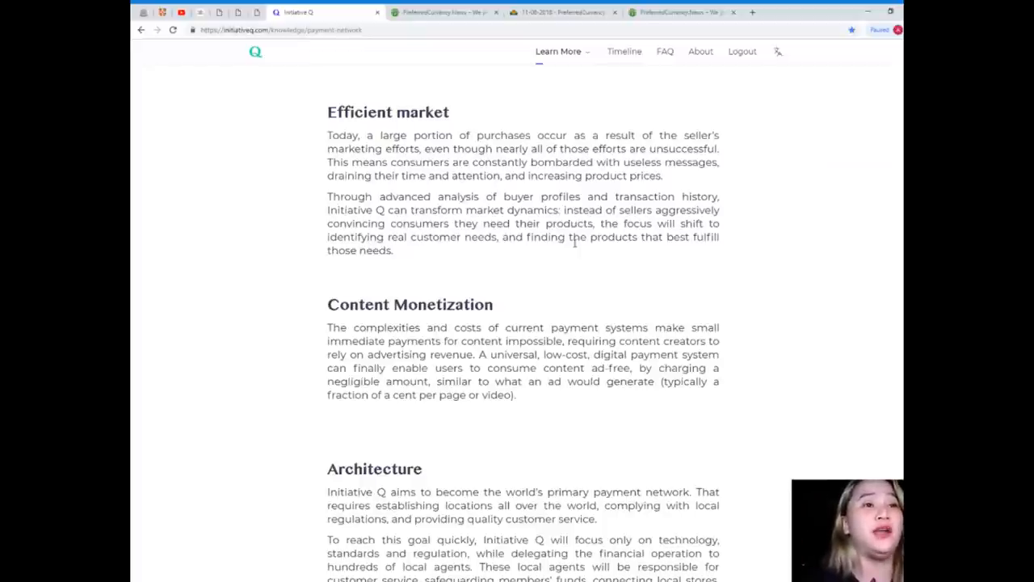
{"action": "scroll", "scroll_direction": "down", "scroll_amount": 3}
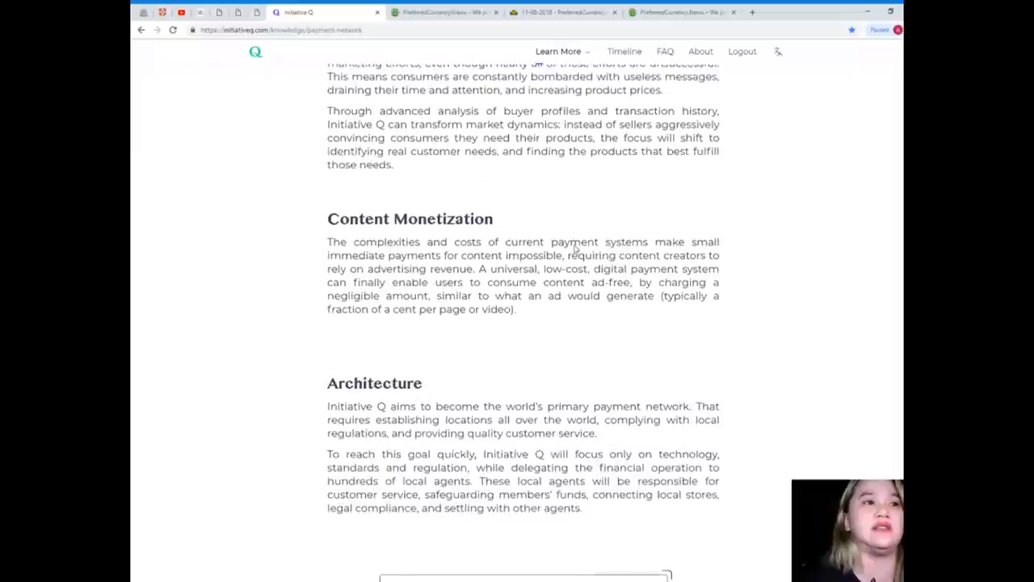
Scroll through Architecture to the agents-compete box introducing how a transaction is processed.
{"action": "scroll", "scroll_direction": "down", "scroll_amount": 3}
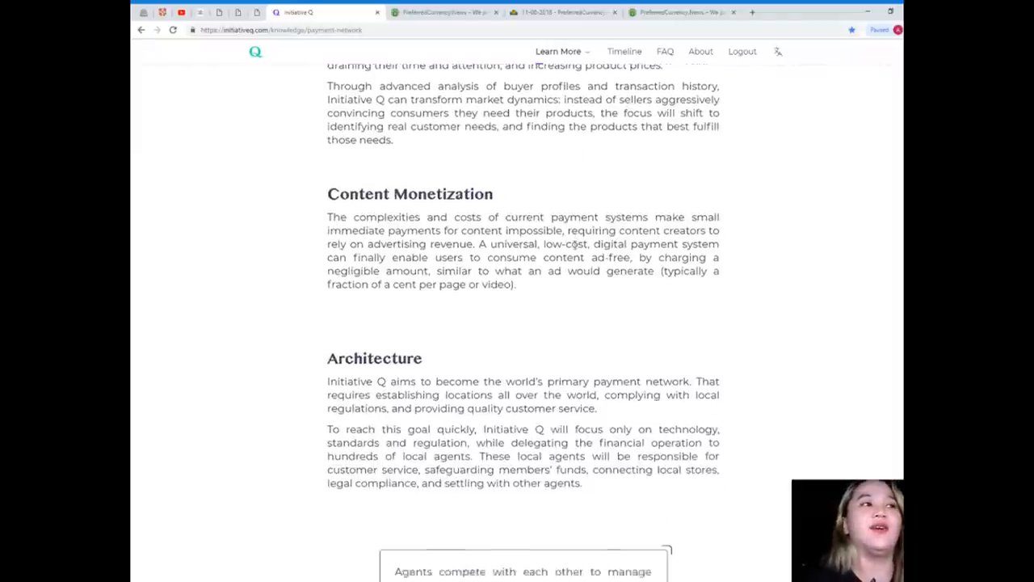
{"action": "scroll", "scroll_direction": "down", "scroll_amount": 3}
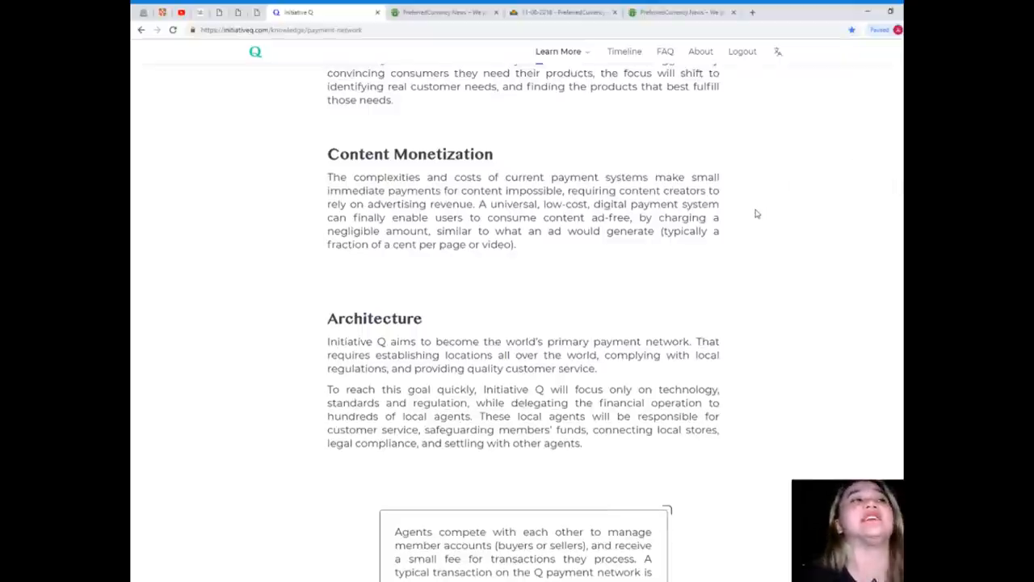
{"action": "scroll", "scroll_direction": "down", "scroll_amount": 3}
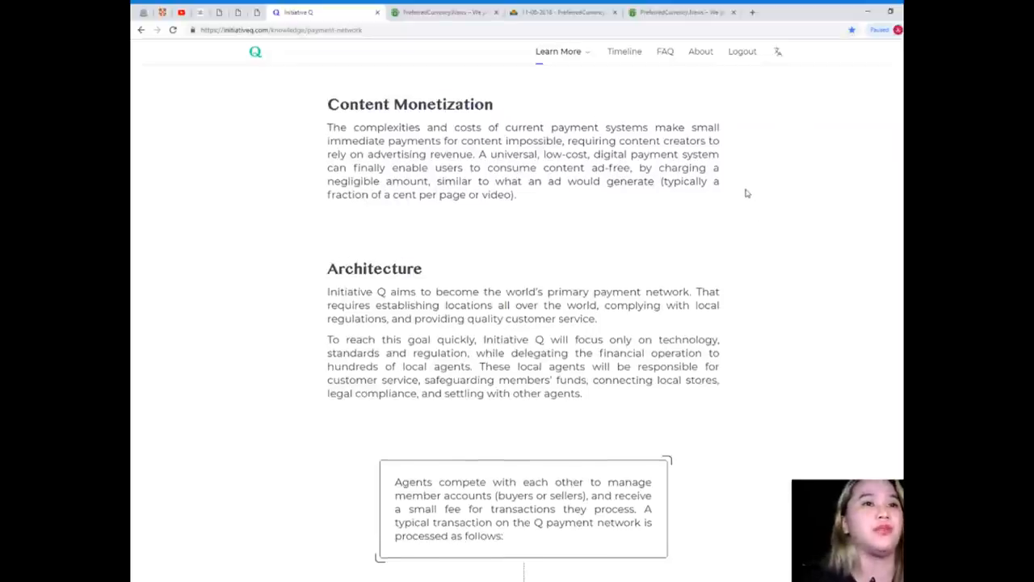
Scroll through all eight numbered transaction steps until the outdated-networks paragraph begins.
{"action": "scroll", "scroll_direction": "down", "scroll_amount": 3}
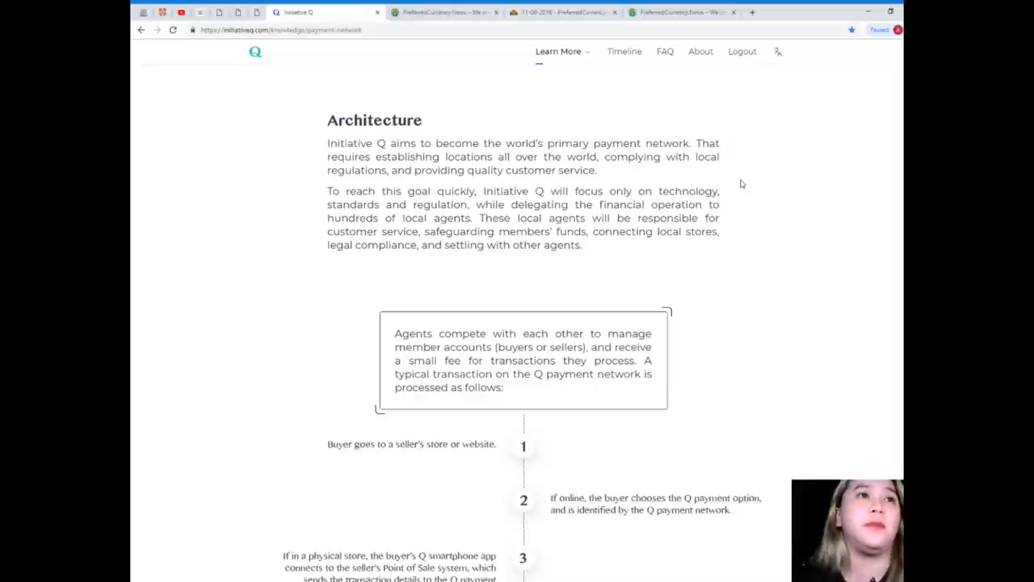
{"action": "mouse_move", "coordinate": [731, 175]}
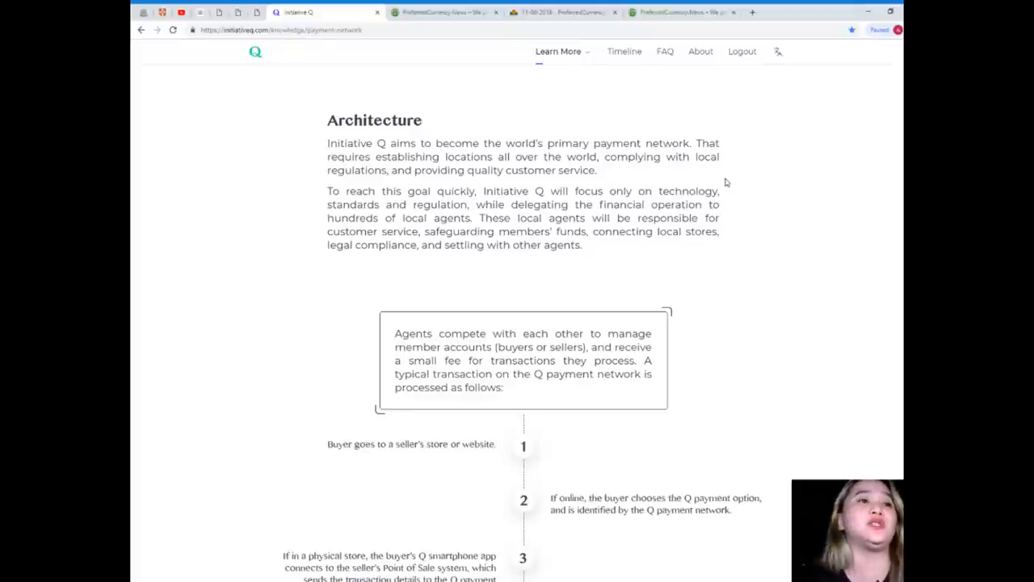
{"action": "mouse_move", "coordinate": [811, 257]}
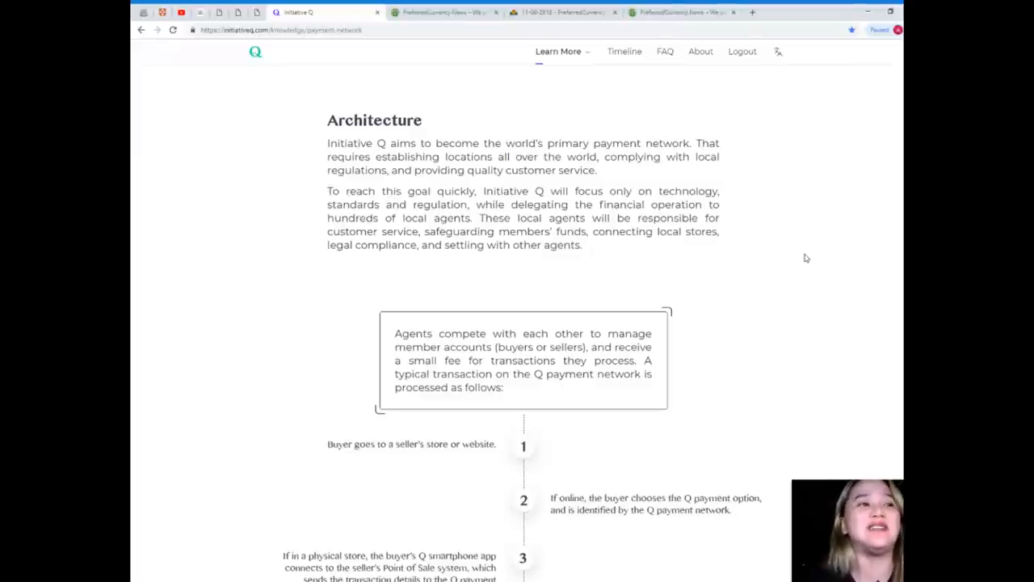
{"action": "scroll", "scroll_direction": "down", "scroll_amount": 3}
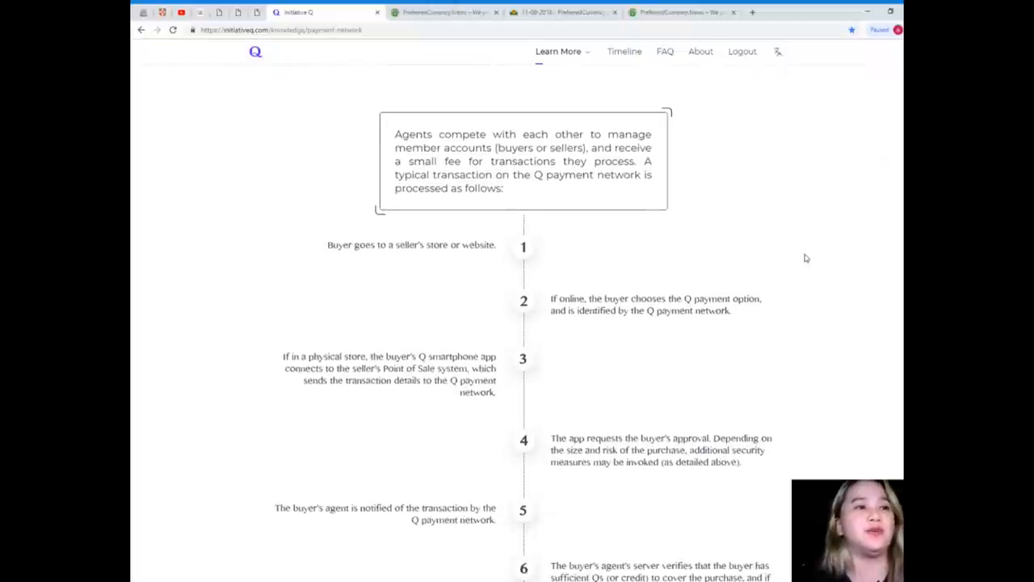
{"action": "mouse_move", "coordinate": [550, 134]}
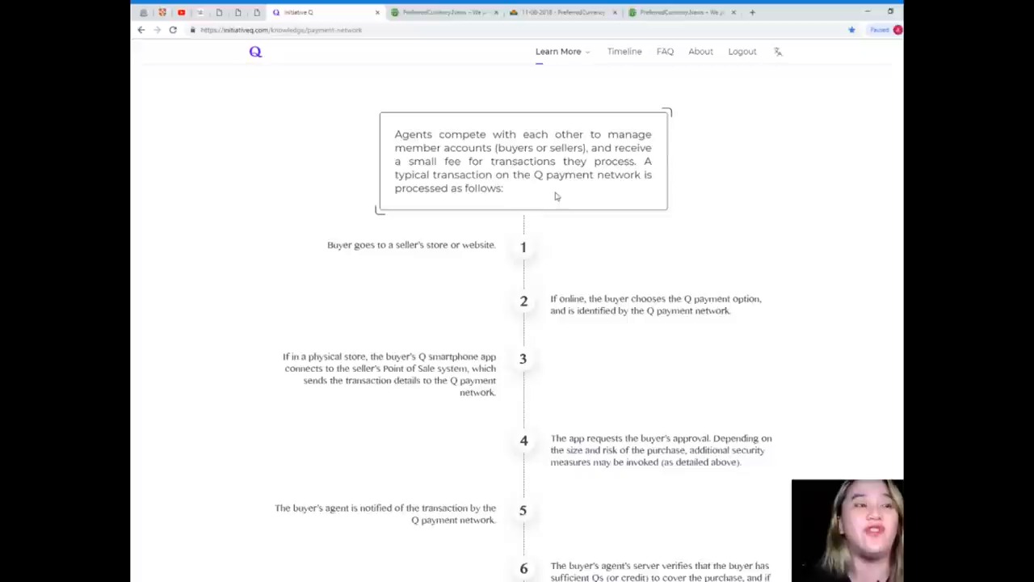
{"action": "scroll", "scroll_direction": "down", "scroll_amount": 3}
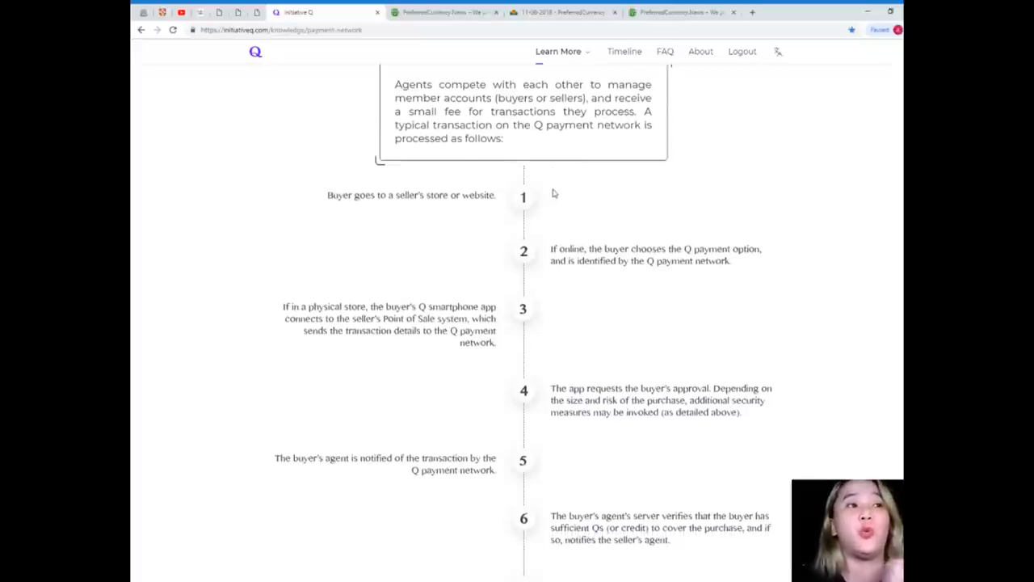
{"action": "scroll", "scroll_direction": "down", "scroll_amount": 3}
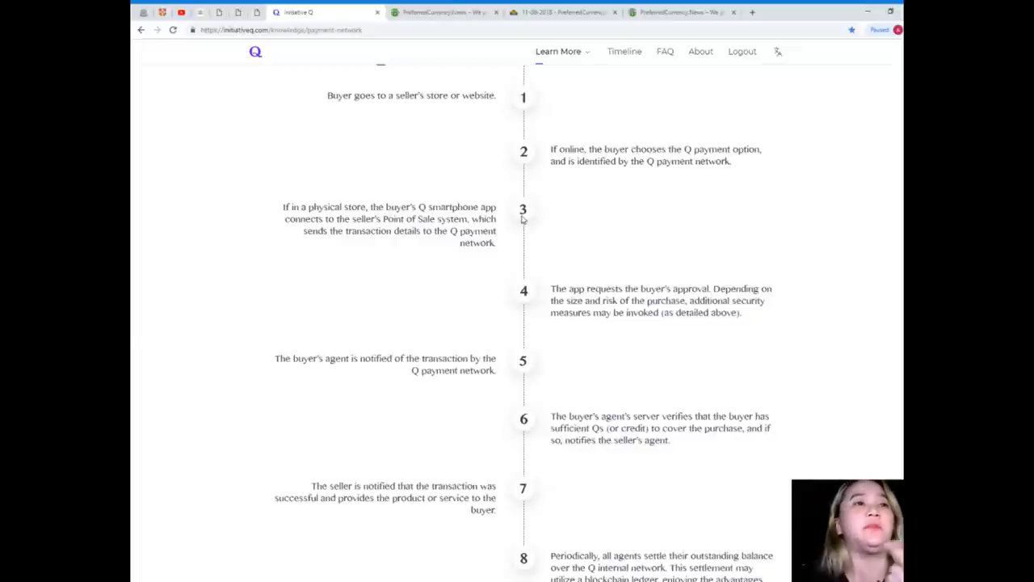
{"action": "scroll", "scroll_direction": "down", "scroll_amount": 3}
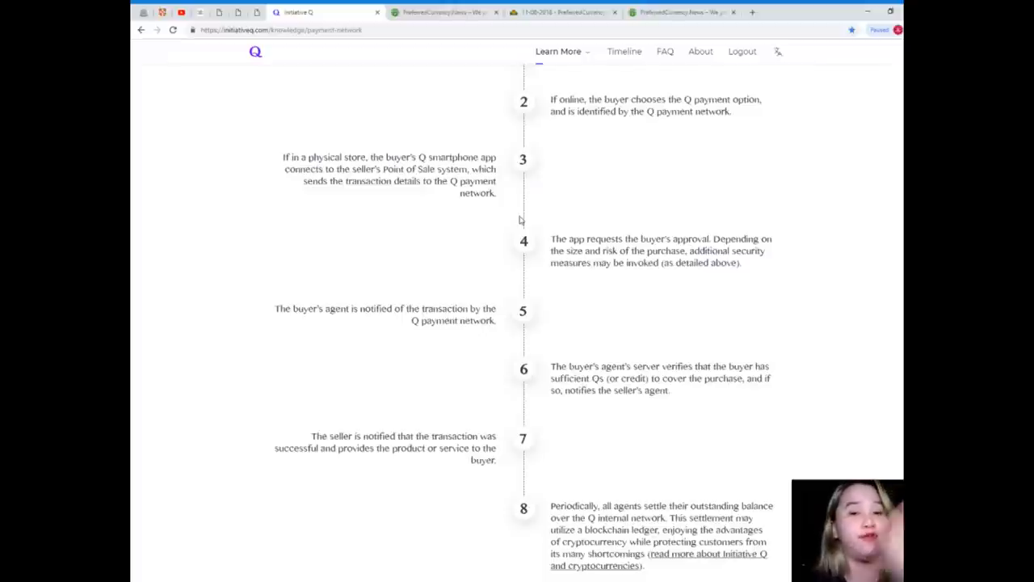
{"action": "scroll", "scroll_direction": "down", "scroll_amount": 3}
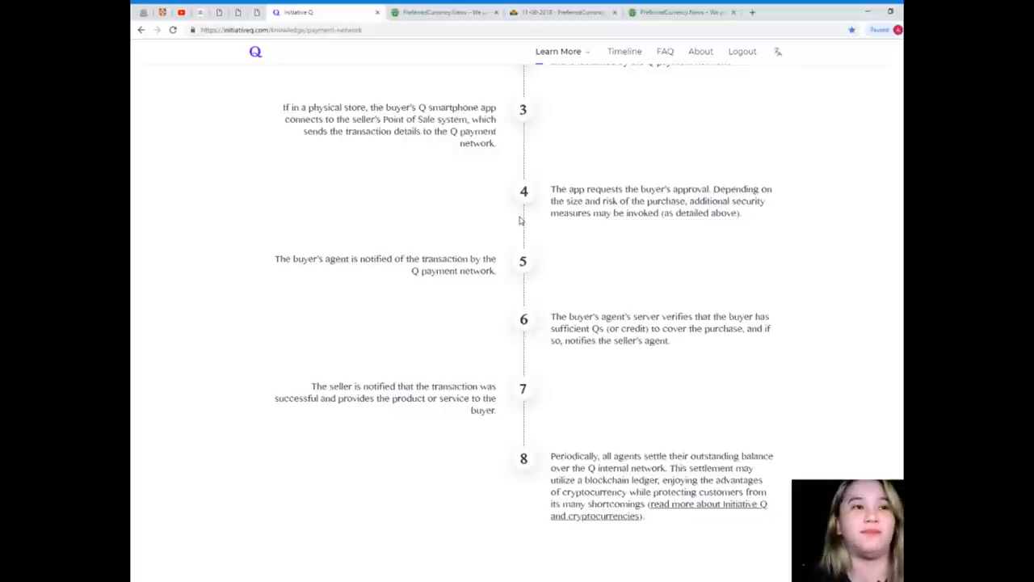
{"action": "scroll", "scroll_direction": "down", "scroll_amount": 3}
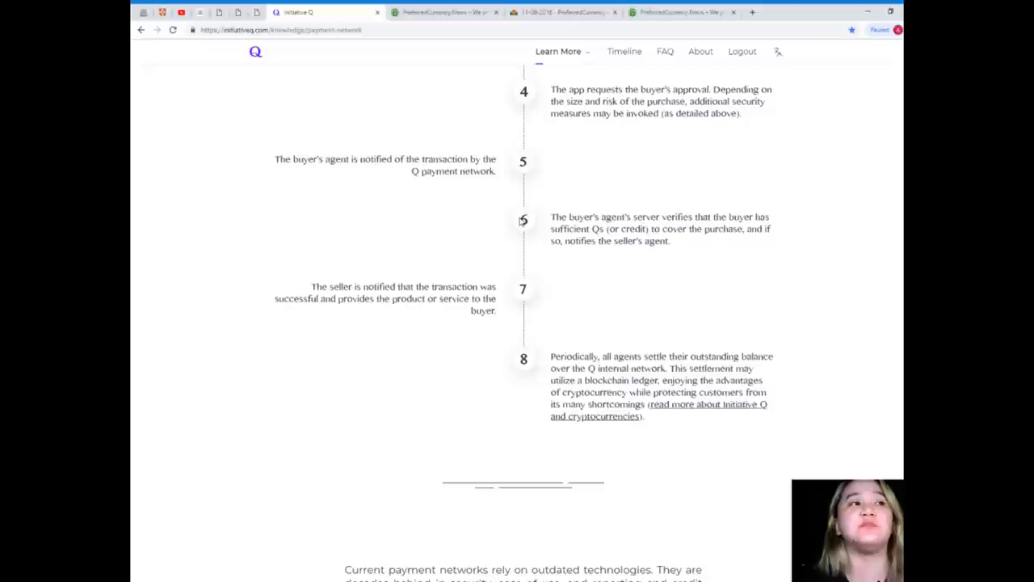
{"action": "scroll", "scroll_direction": "down", "scroll_amount": 3}
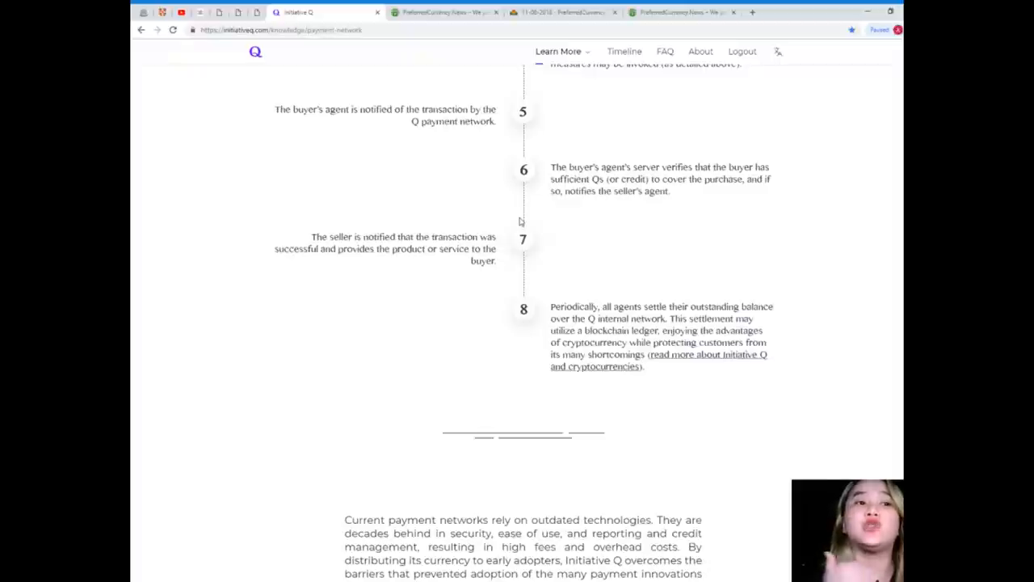
Scroll to the page end showing 'It's time for Initiative Q' and the invite-link task box.
{"action": "scroll", "scroll_direction": "down", "scroll_amount": 3}
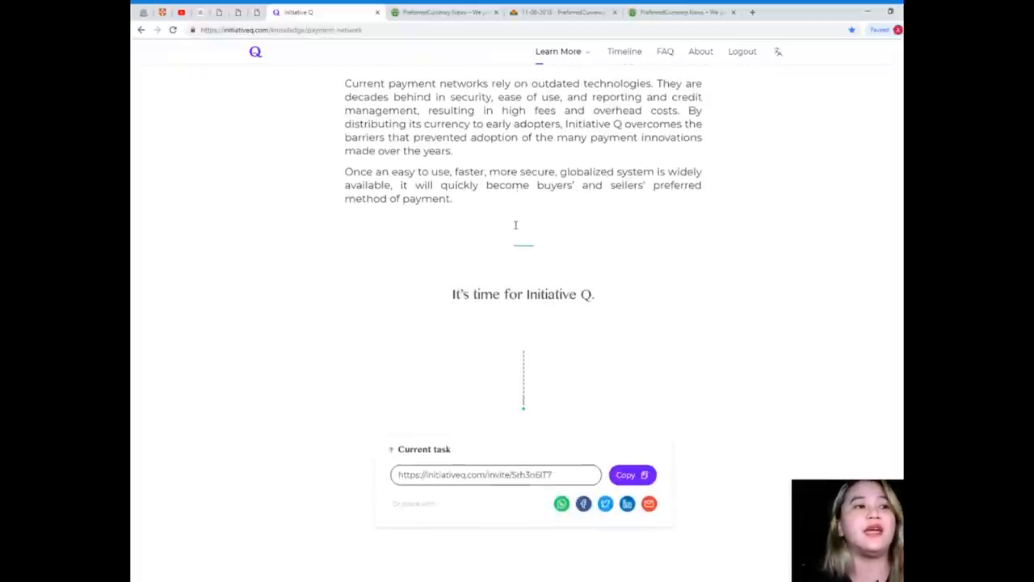
{"action": "scroll", "scroll_direction": "down", "scroll_amount": 3}
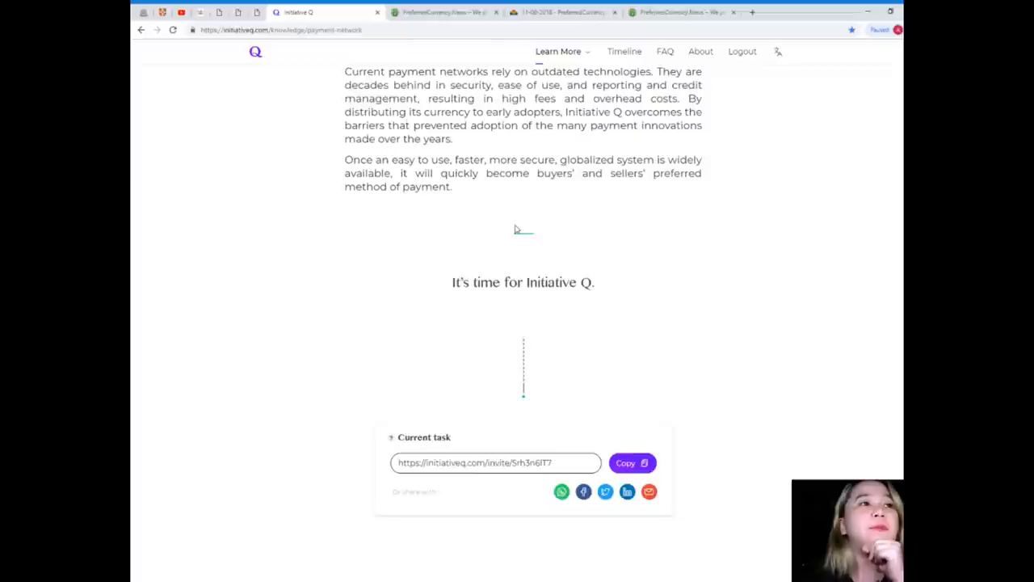
{"action": "scroll", "scroll_direction": "up", "scroll_amount": 3}
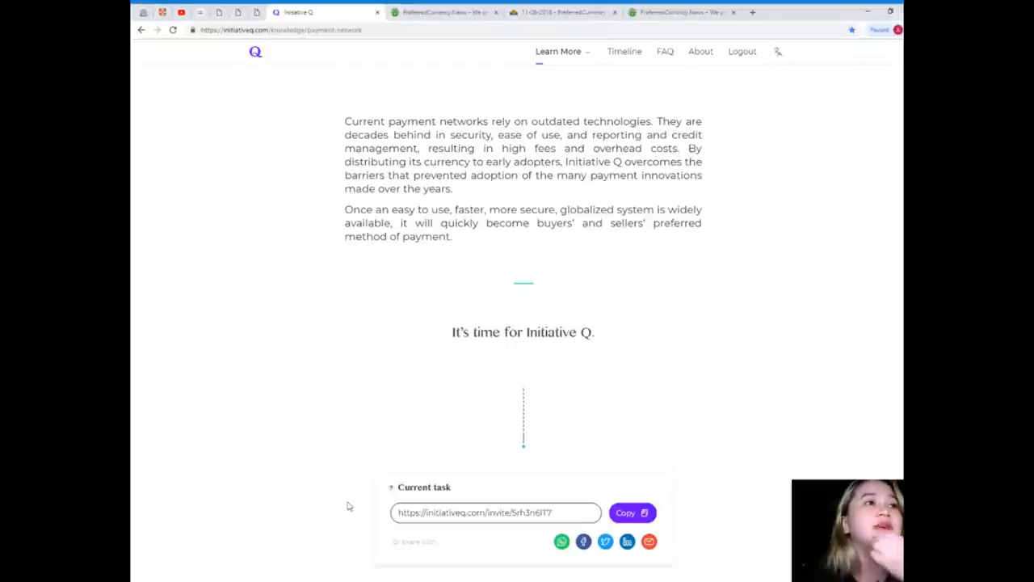
{"action": "mouse_move", "coordinate": [349, 495]}
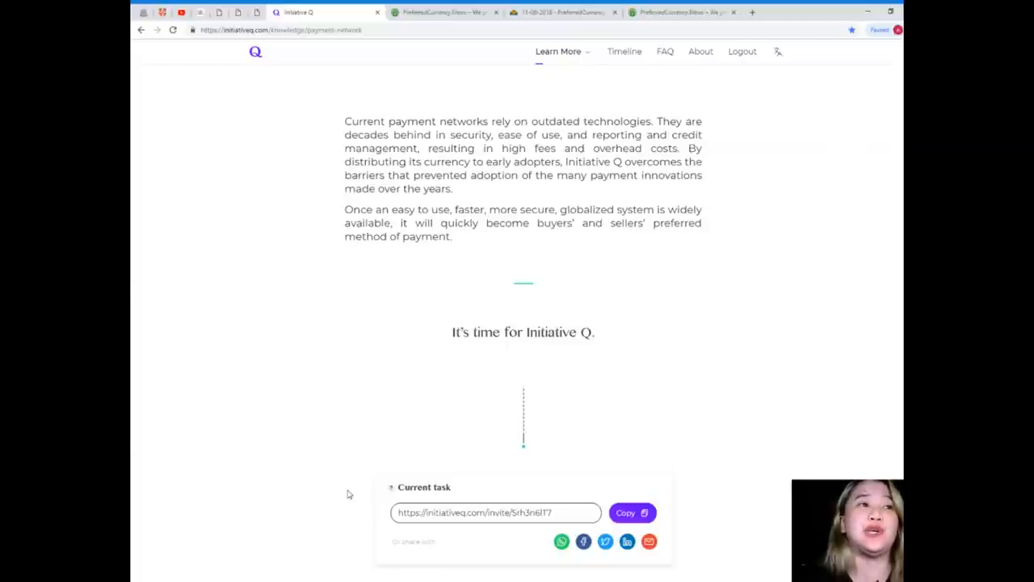
{"action": "mouse_move", "coordinate": [340, 468]}
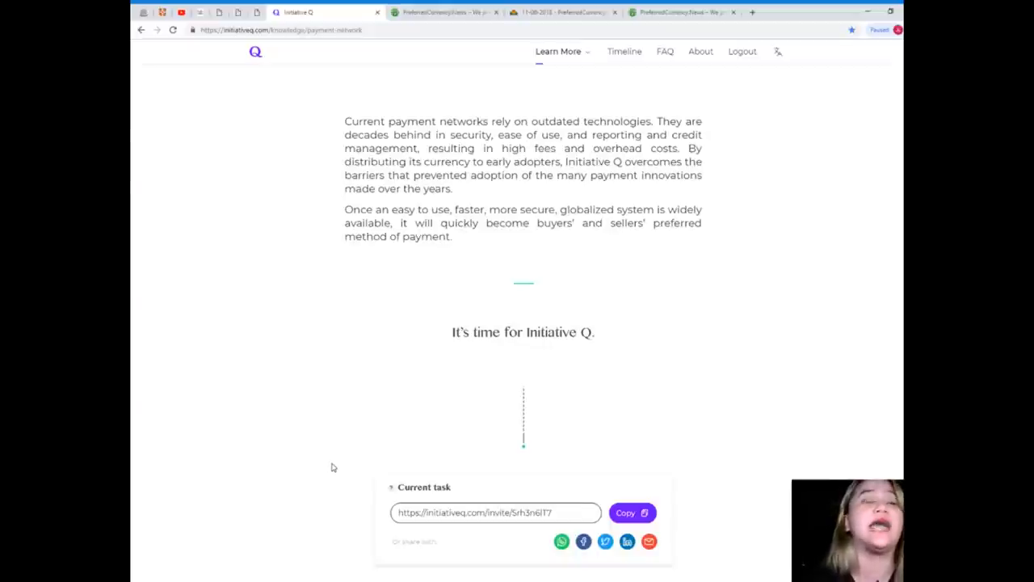
{"action": "mouse_move", "coordinate": [323, 424]}
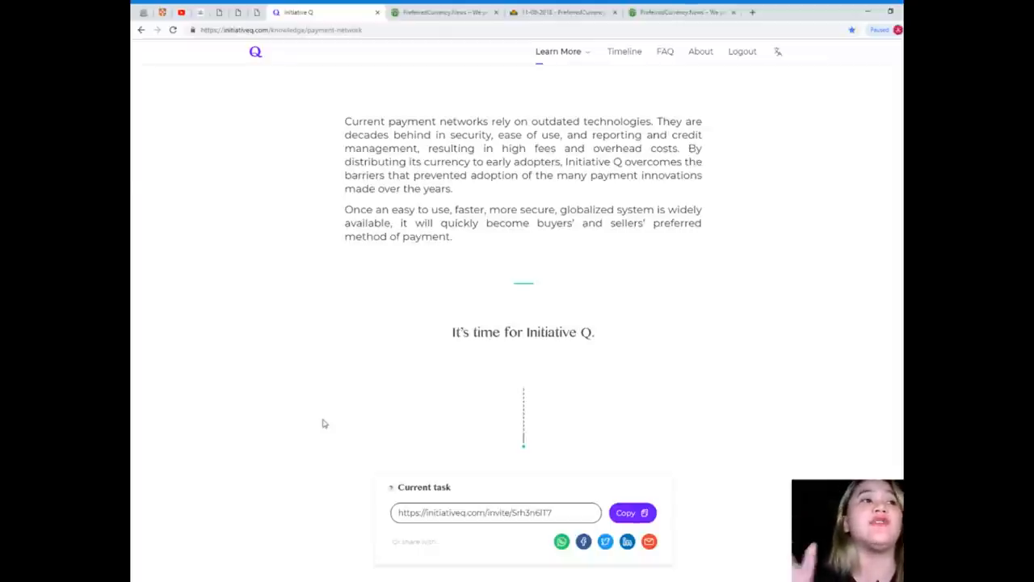
{"action": "mouse_move", "coordinate": [325, 414]}
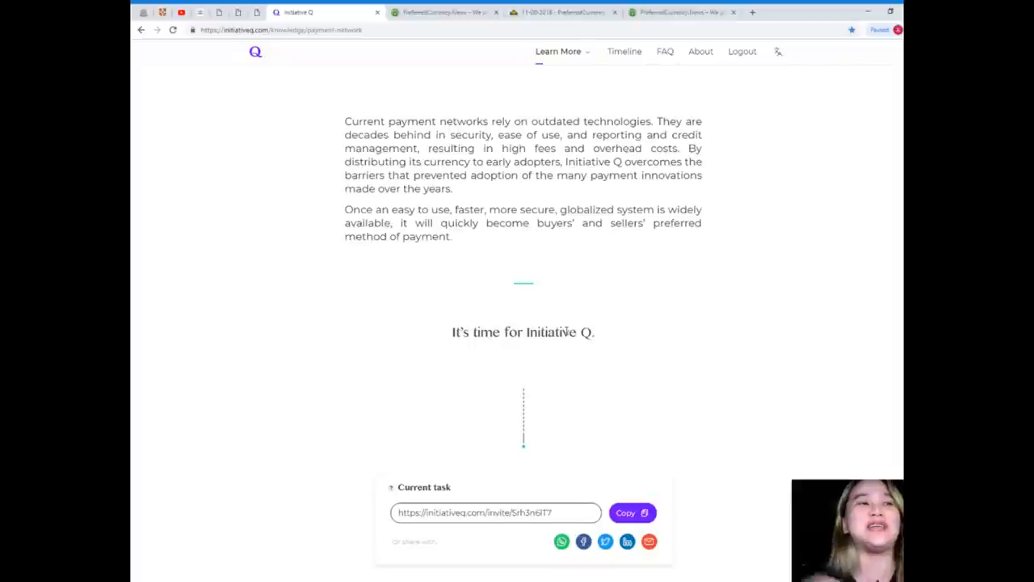
Scroll back up to 'The Q Payment Network' title and city illustration.
{"action": "scroll", "scroll_direction": "down", "scroll_amount": 3}
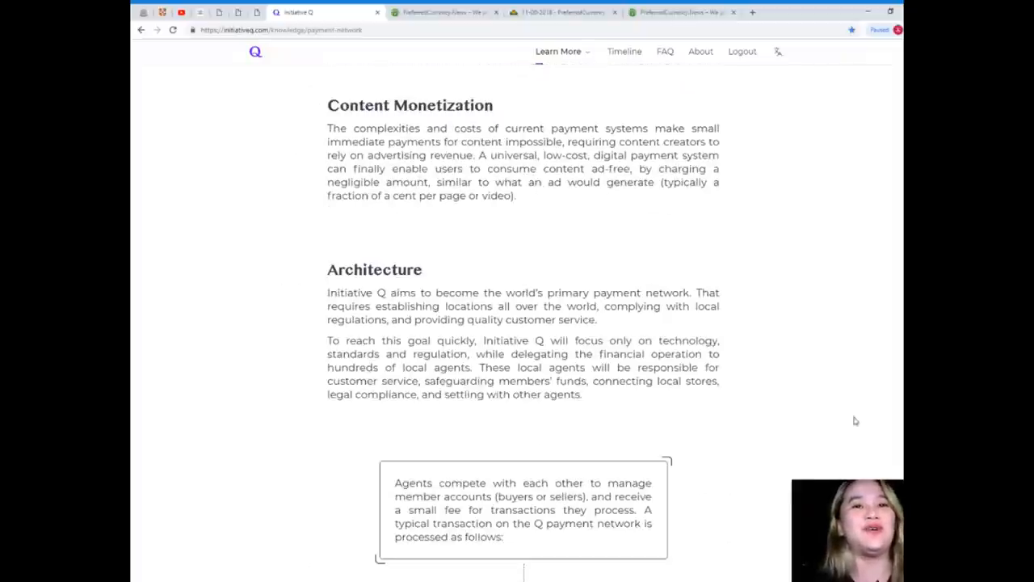
{"action": "scroll", "scroll_direction": "up", "scroll_amount": 3}
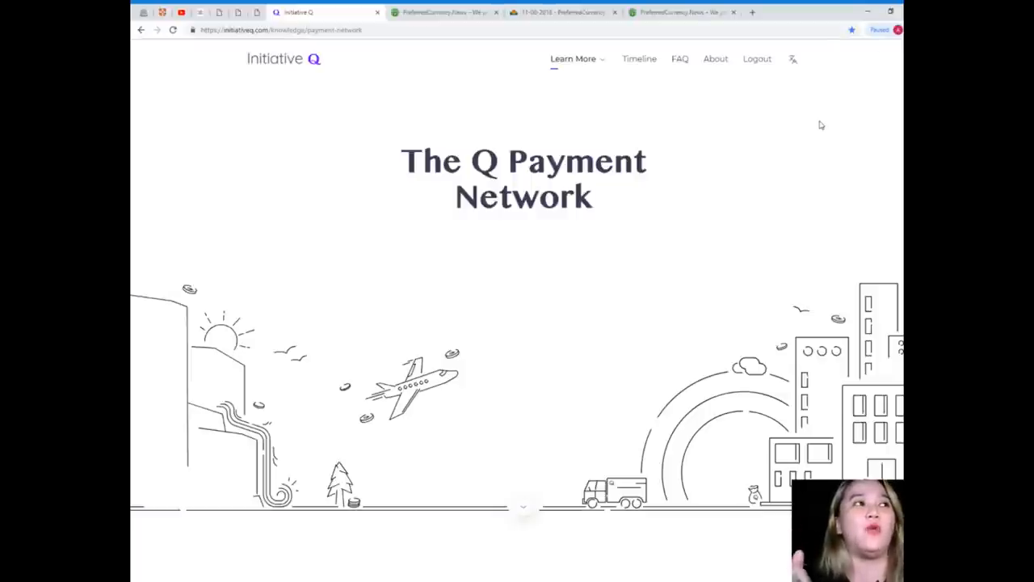
{"action": "mouse_move", "coordinate": [821, 214]}
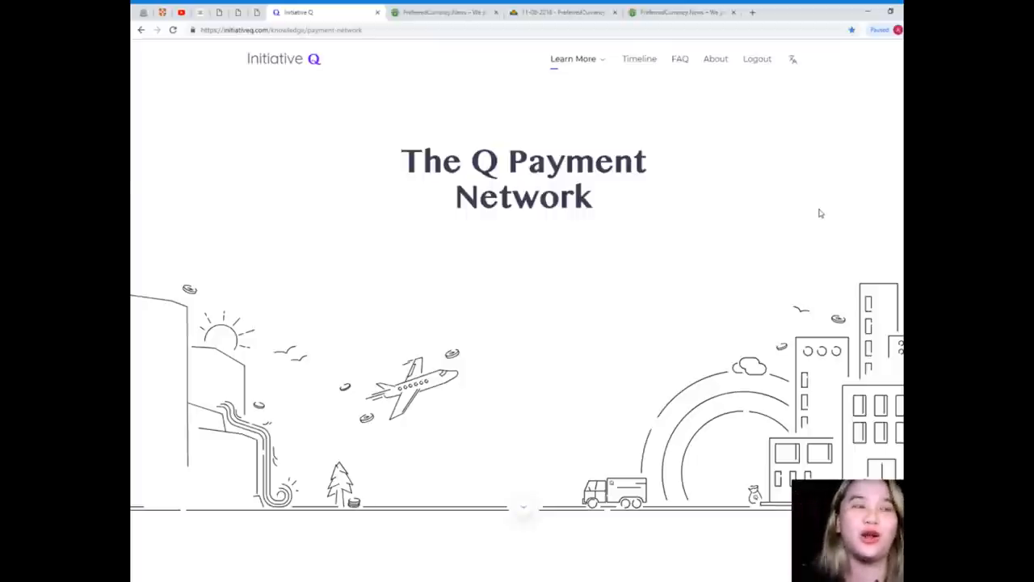
{"action": "mouse_move", "coordinate": [647, 64]}
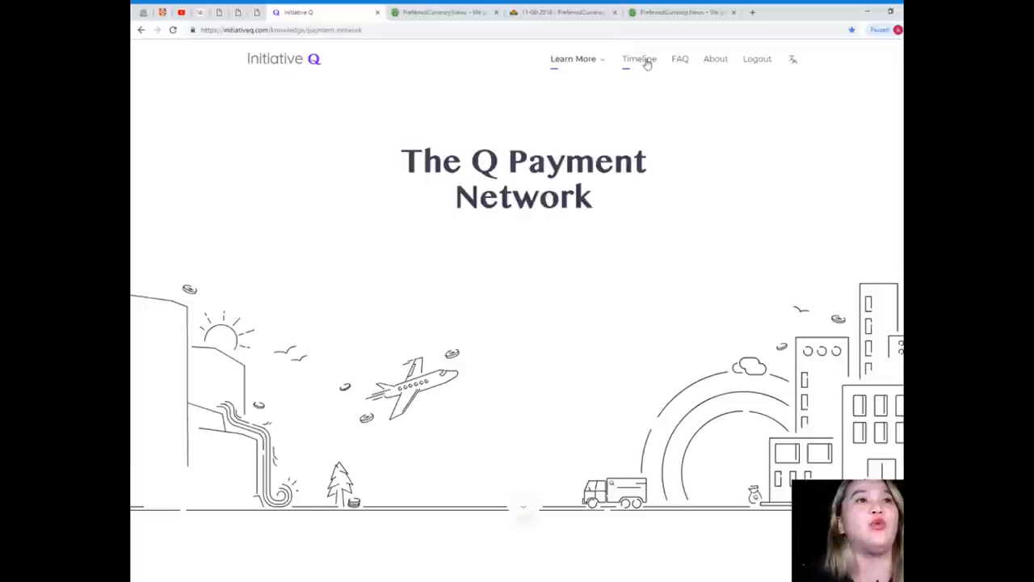
{"action": "left_click", "coordinate": [679, 58]}
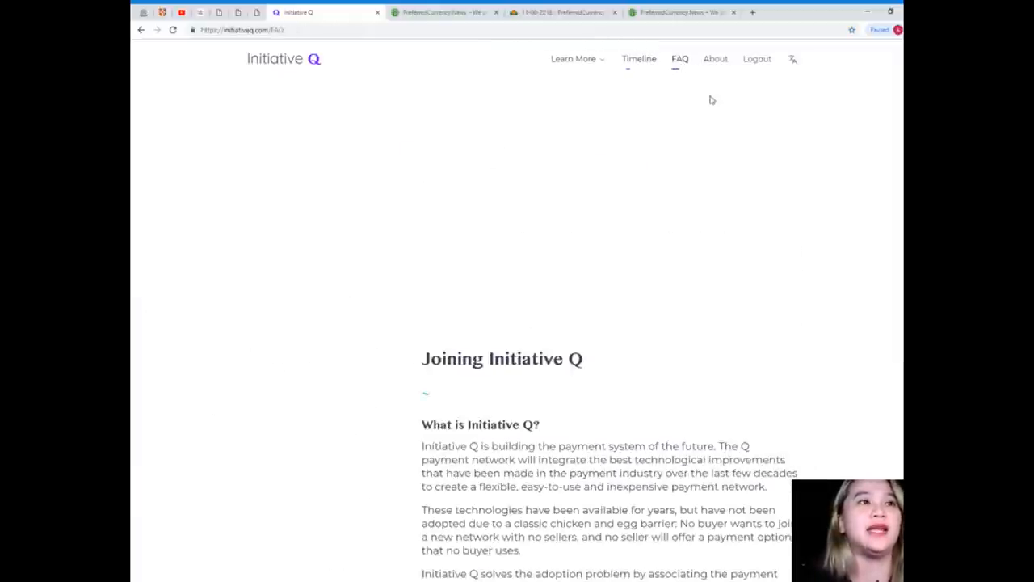
{"action": "scroll", "scroll_direction": "down", "scroll_amount": 3}
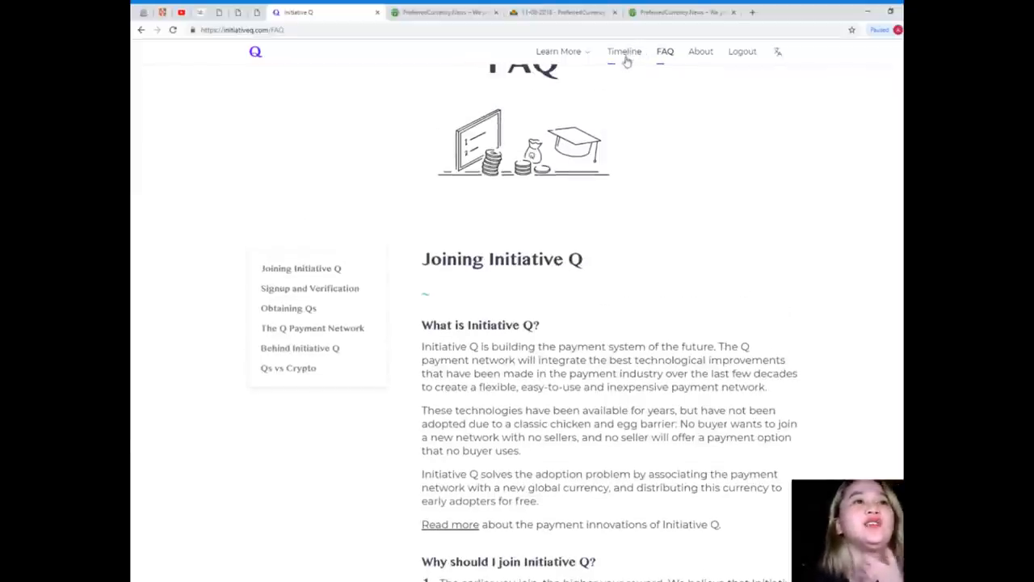
{"action": "left_click", "coordinate": [623, 50]}
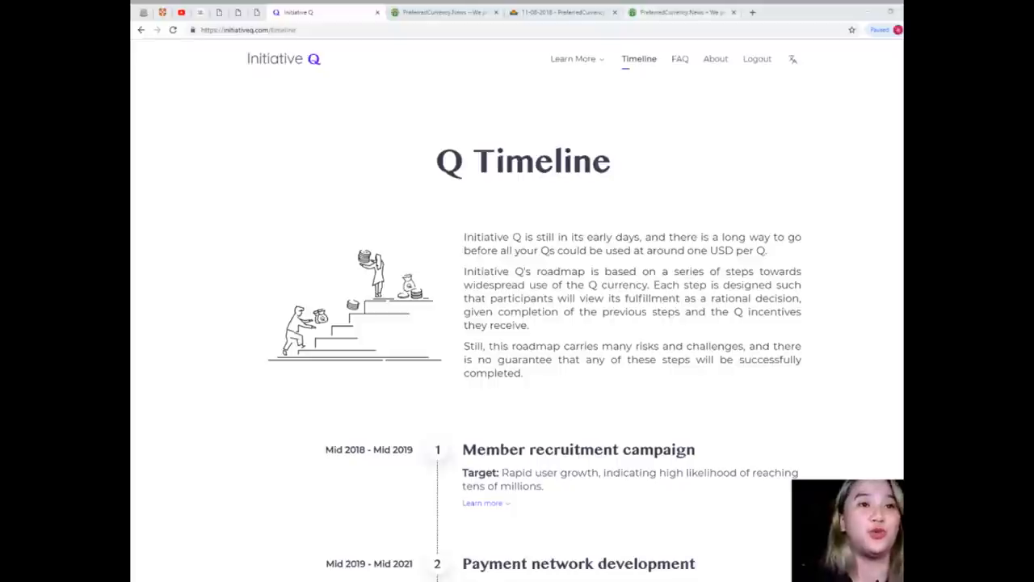
{"action": "mouse_move", "coordinate": [581, 67]}
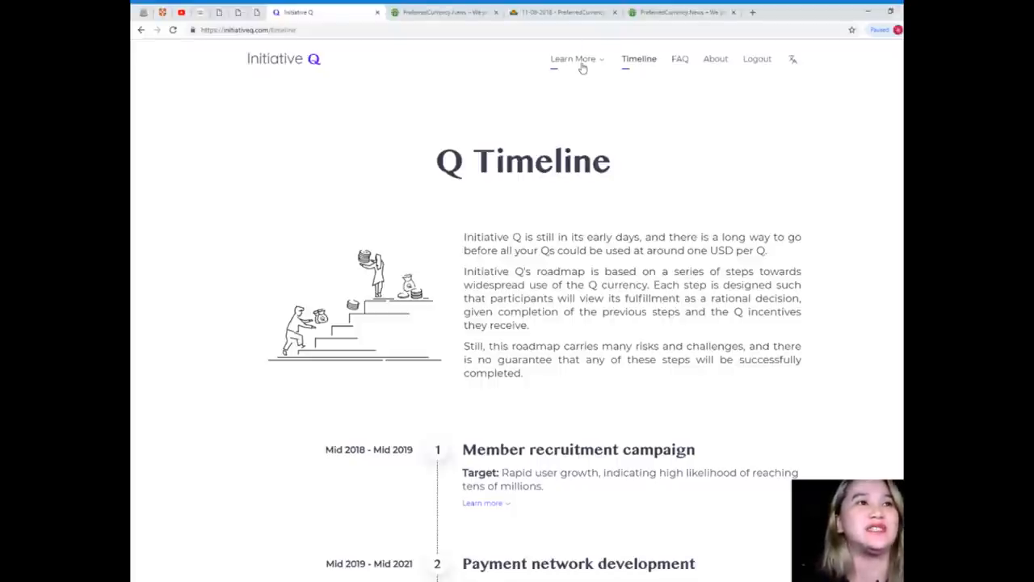
{"action": "left_click", "coordinate": [591, 197]}
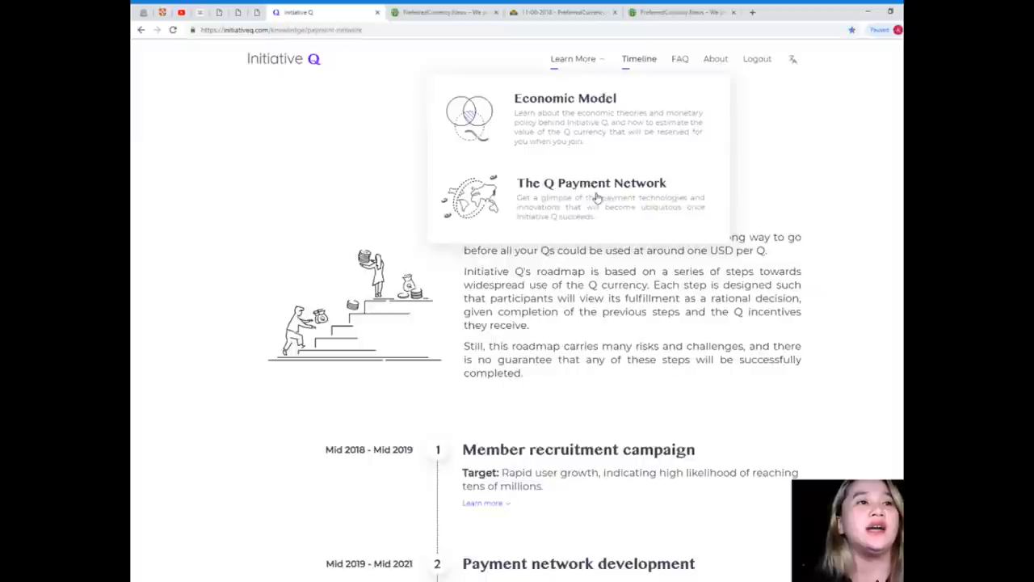
{"action": "left_click", "coordinate": [592, 183]}
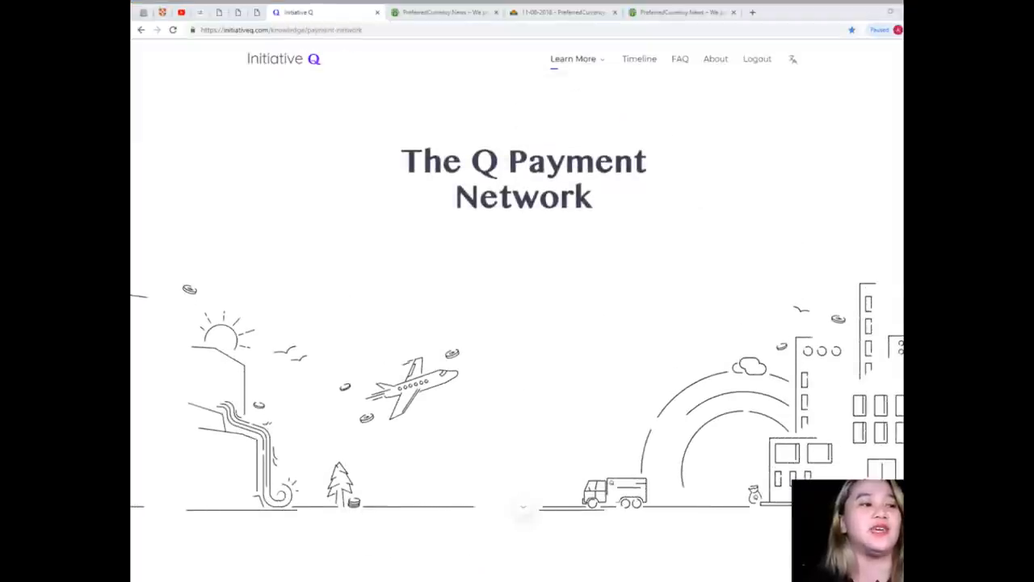